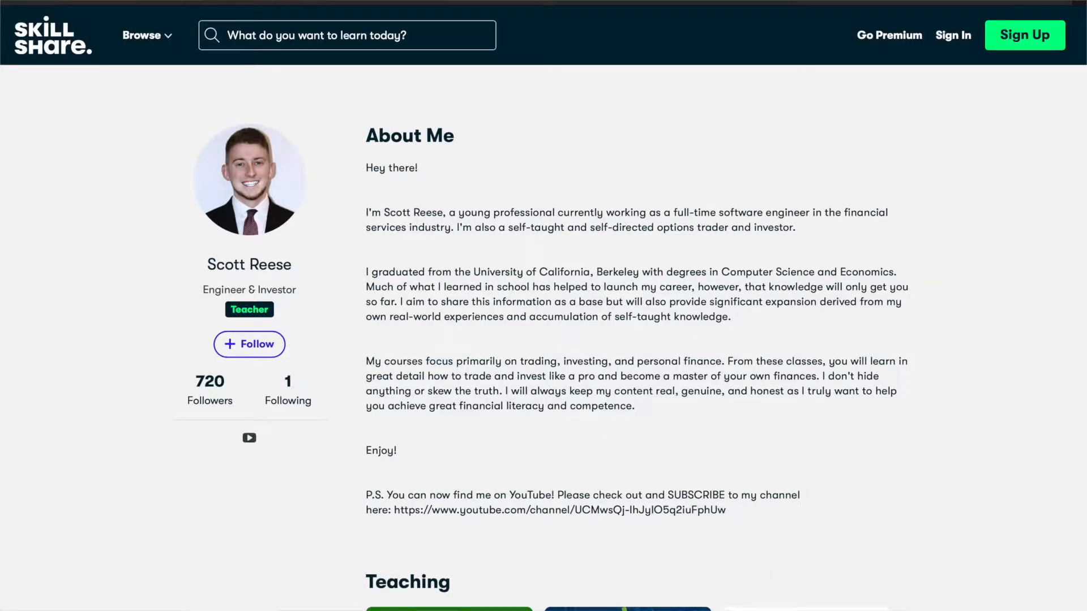
# Step: Switch to the Scan workspace showing the volume, market cap, bid, vol index and IV percentile filters
pyautogui.scroll(-3)
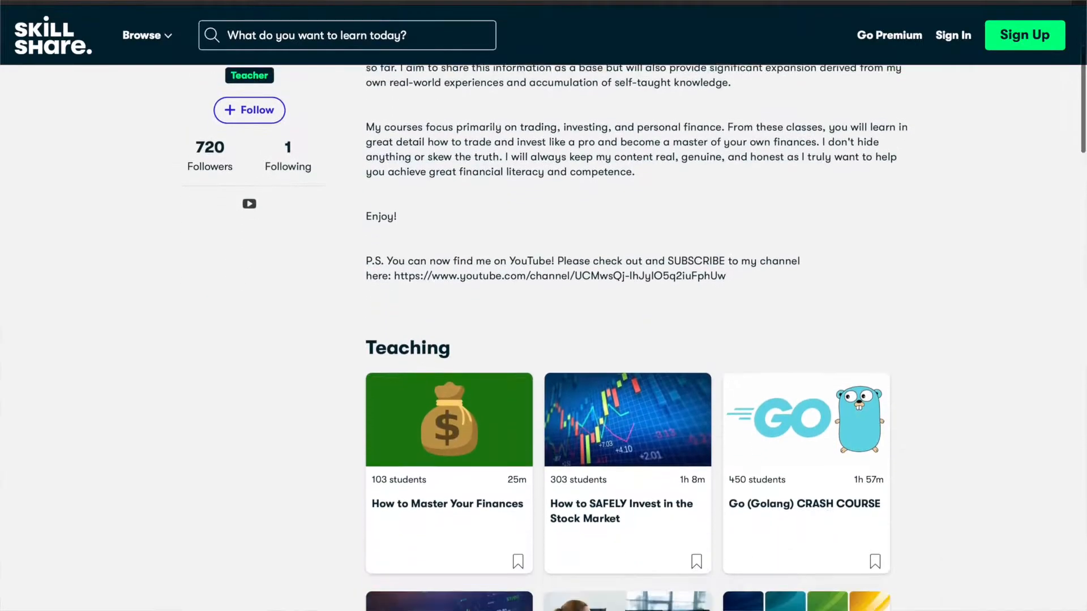
pyautogui.scroll(-3)
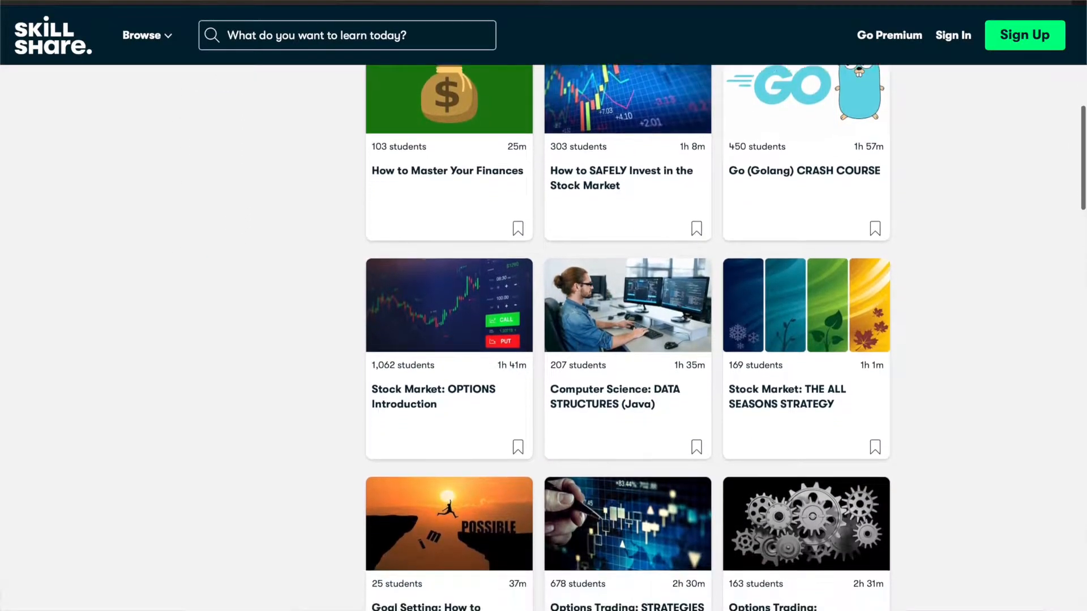
pyautogui.scroll(-3)
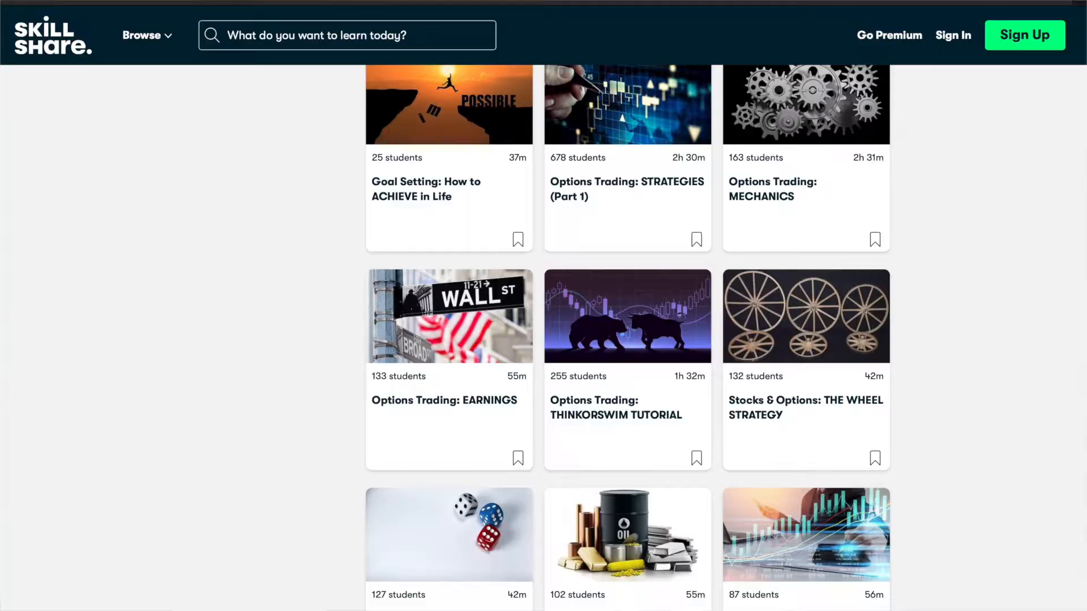
pyautogui.scroll(-3)
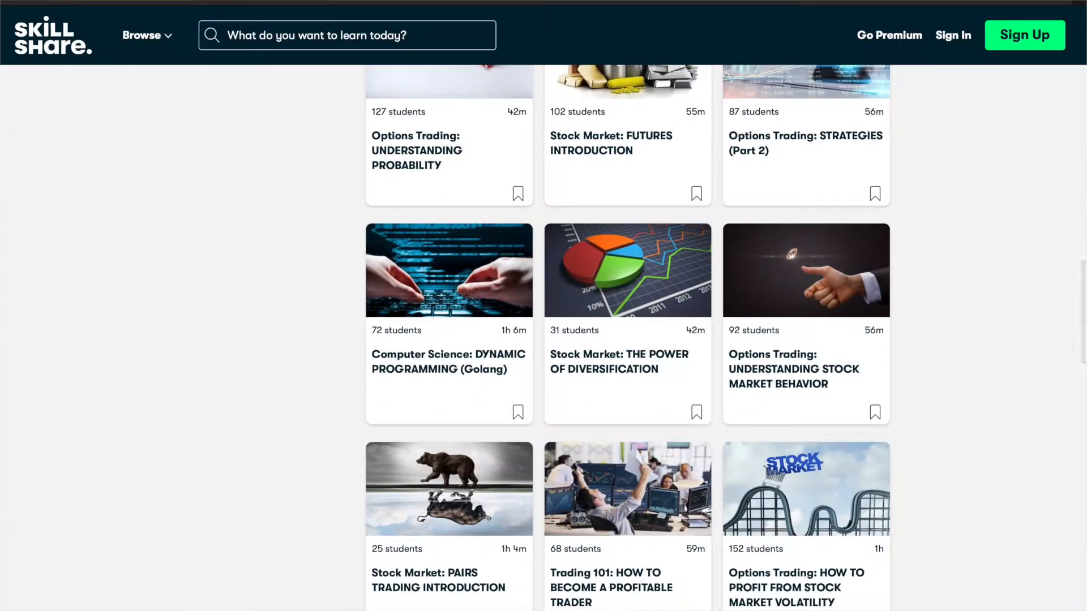
pyautogui.scroll(-3)
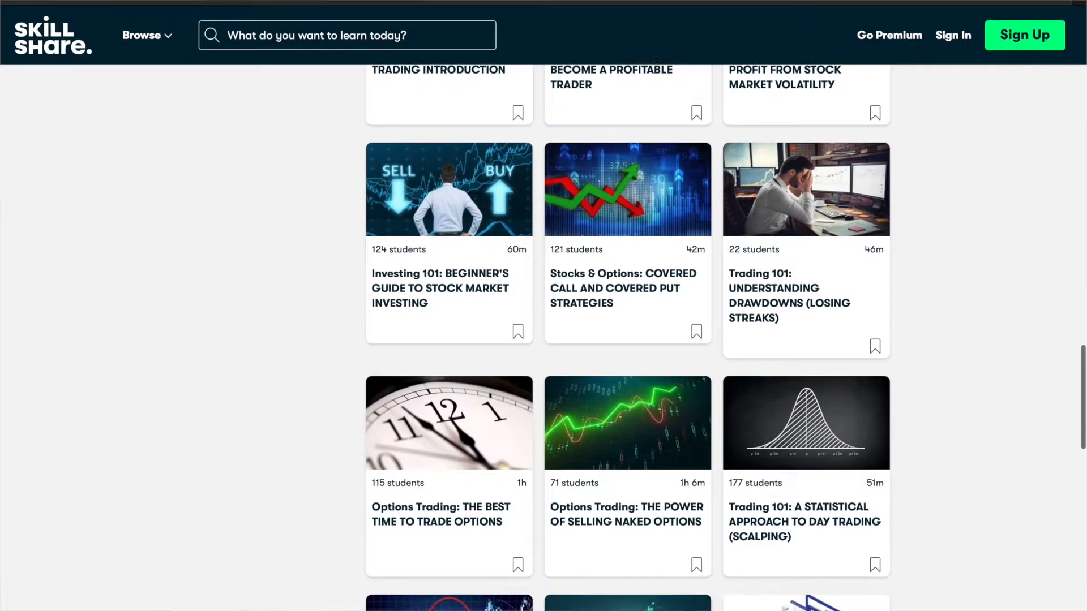
pyautogui.scroll(-3)
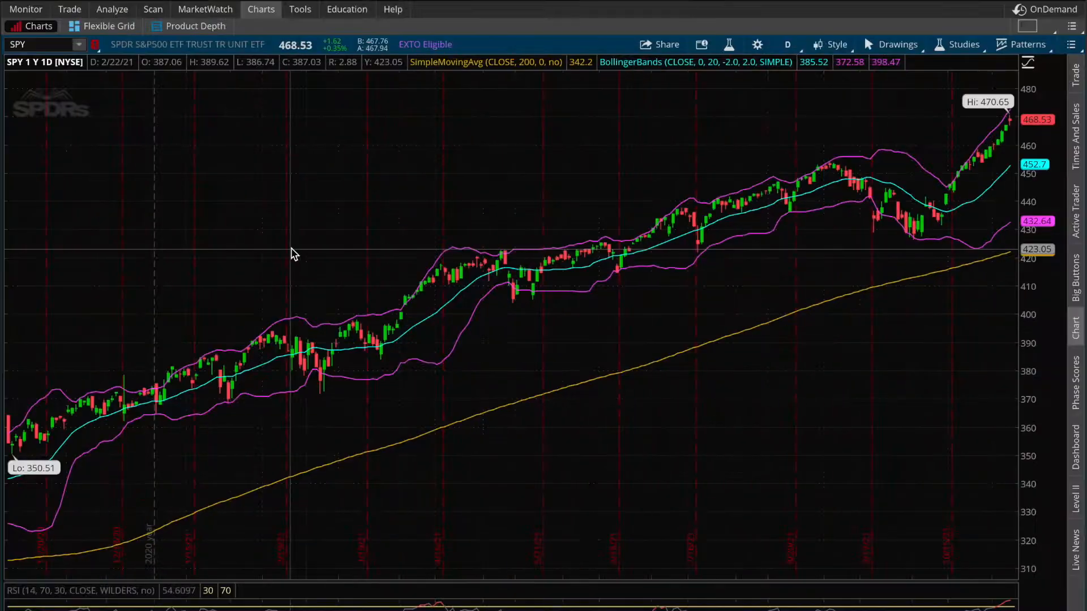
pyautogui.moveTo(322, 211)
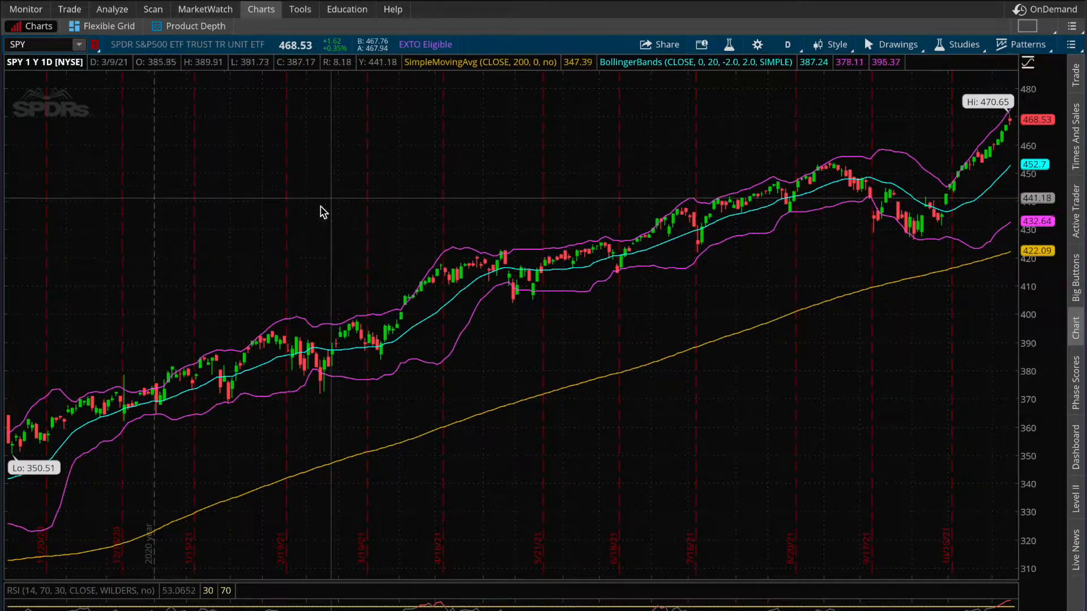
pyautogui.moveTo(287, 234)
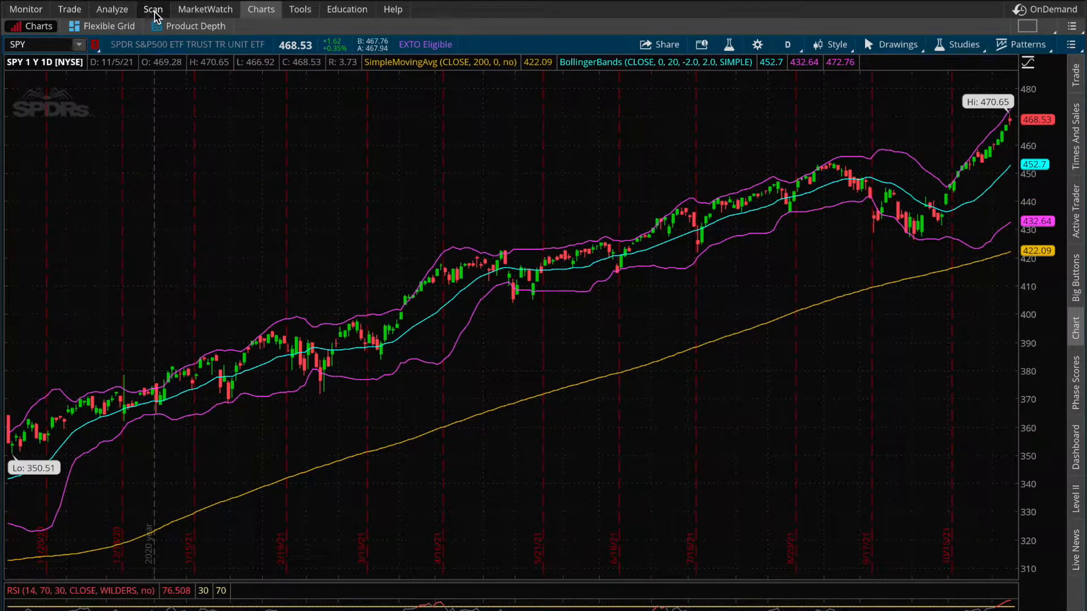
pyautogui.click(152, 9)
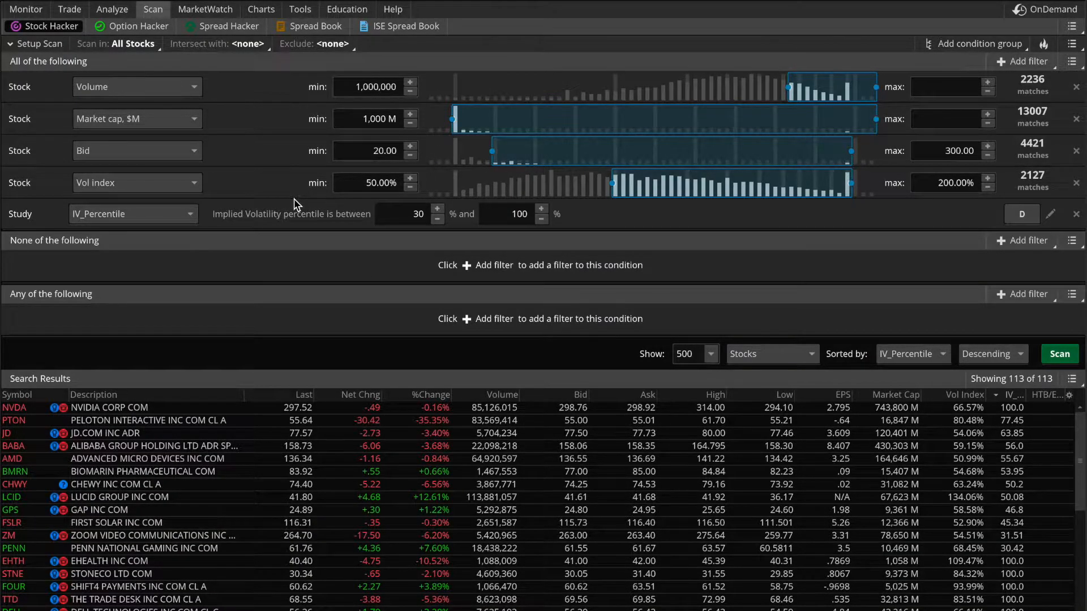
pyautogui.moveTo(269, 243)
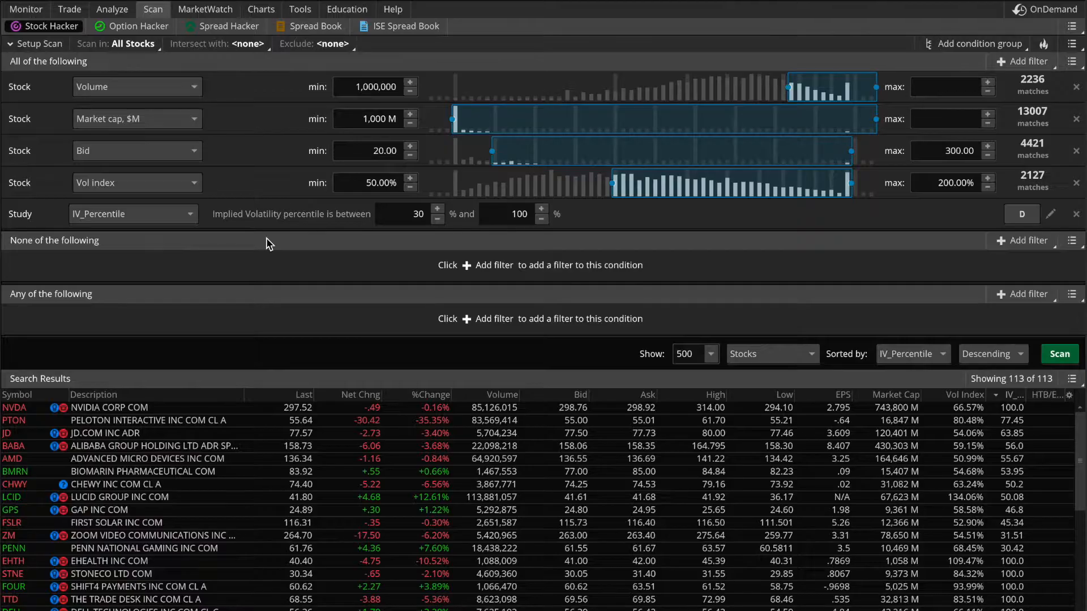
pyautogui.moveTo(238, 255)
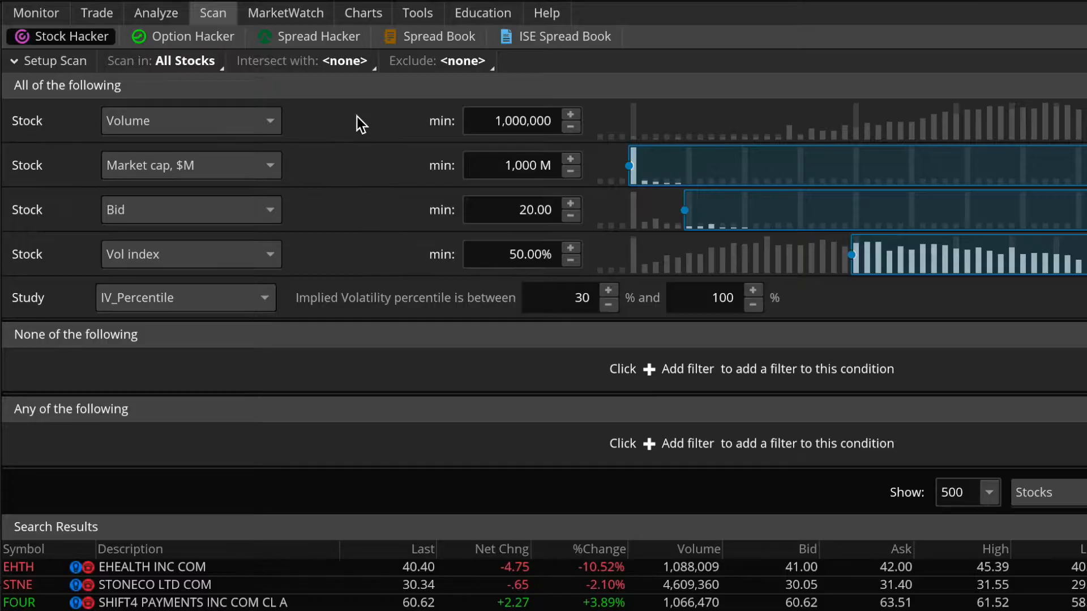
pyautogui.moveTo(348, 243)
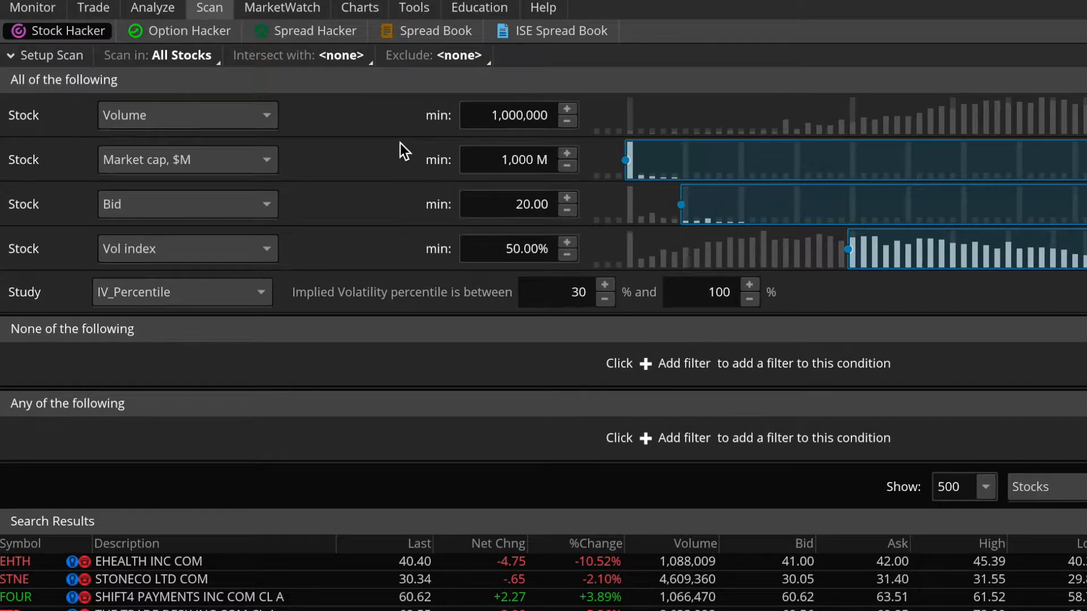
pyautogui.moveTo(395, 230)
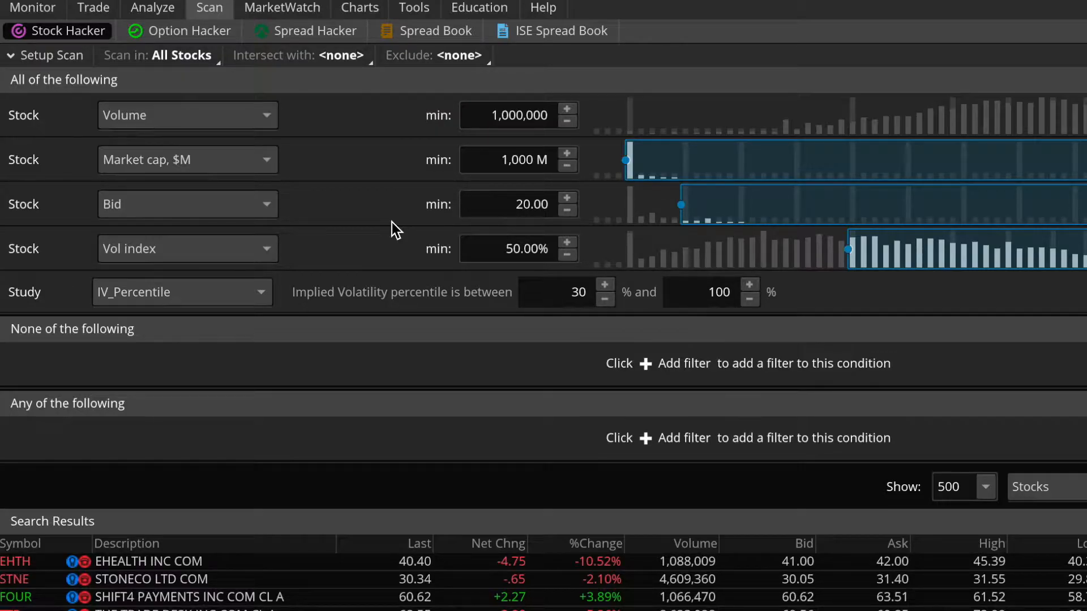
pyautogui.moveTo(457, 264)
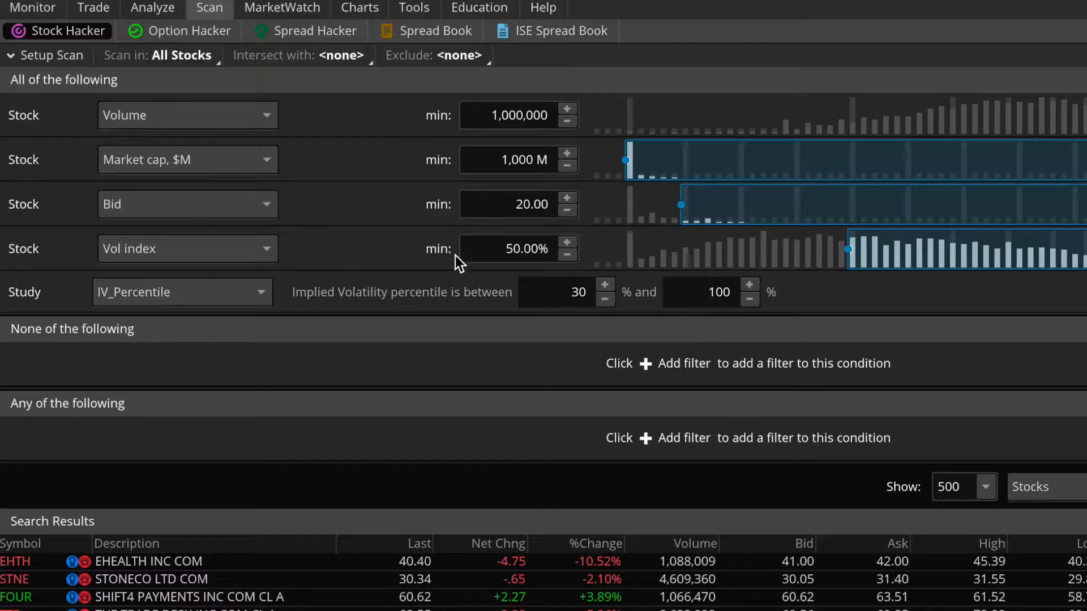
pyautogui.moveTo(395, 152)
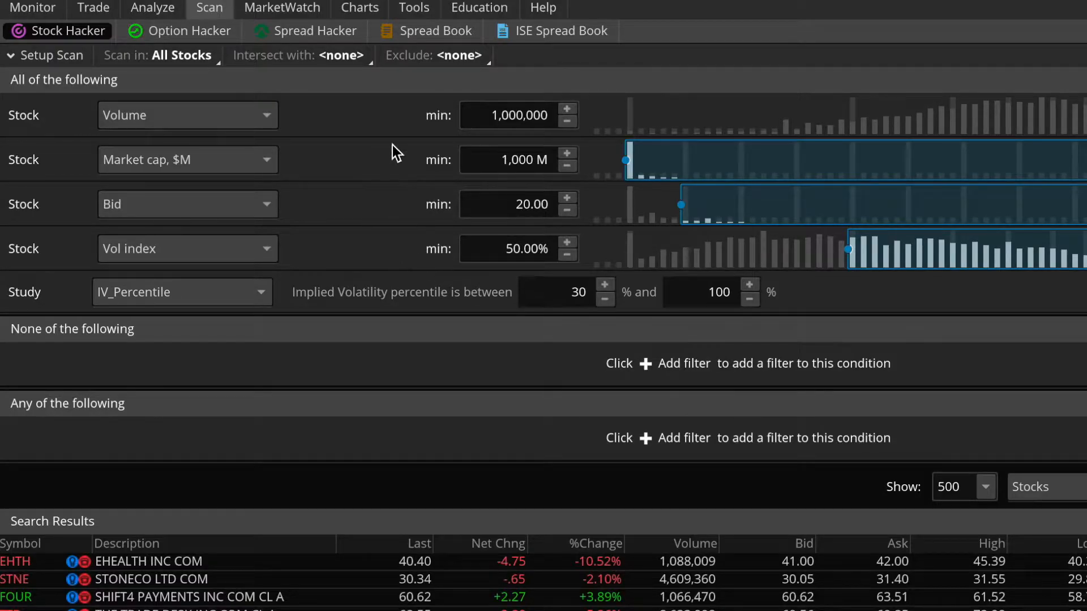
pyautogui.moveTo(394, 132)
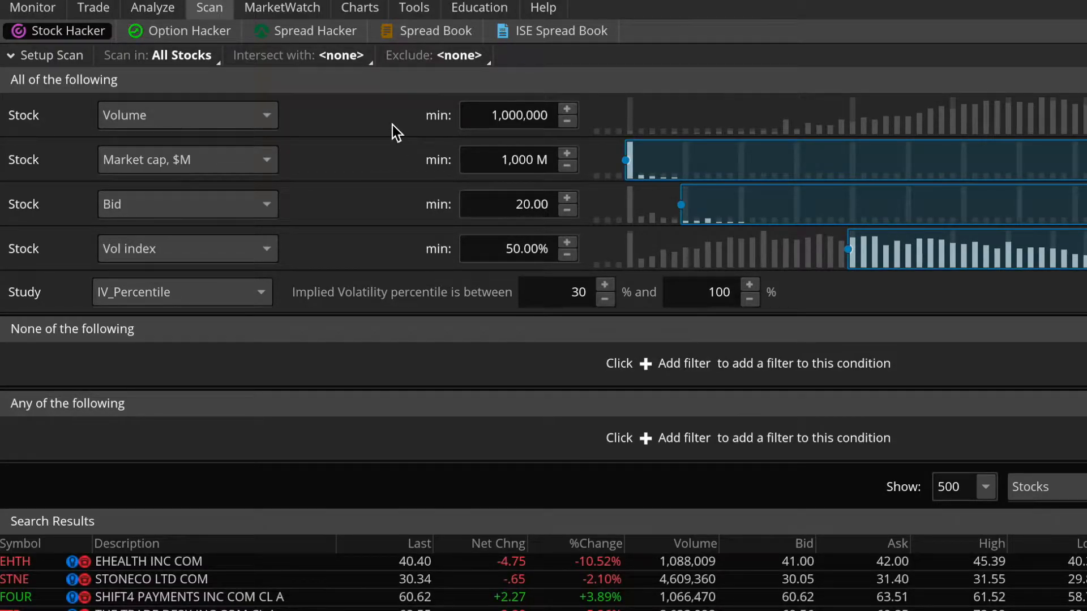
pyautogui.moveTo(305, 138)
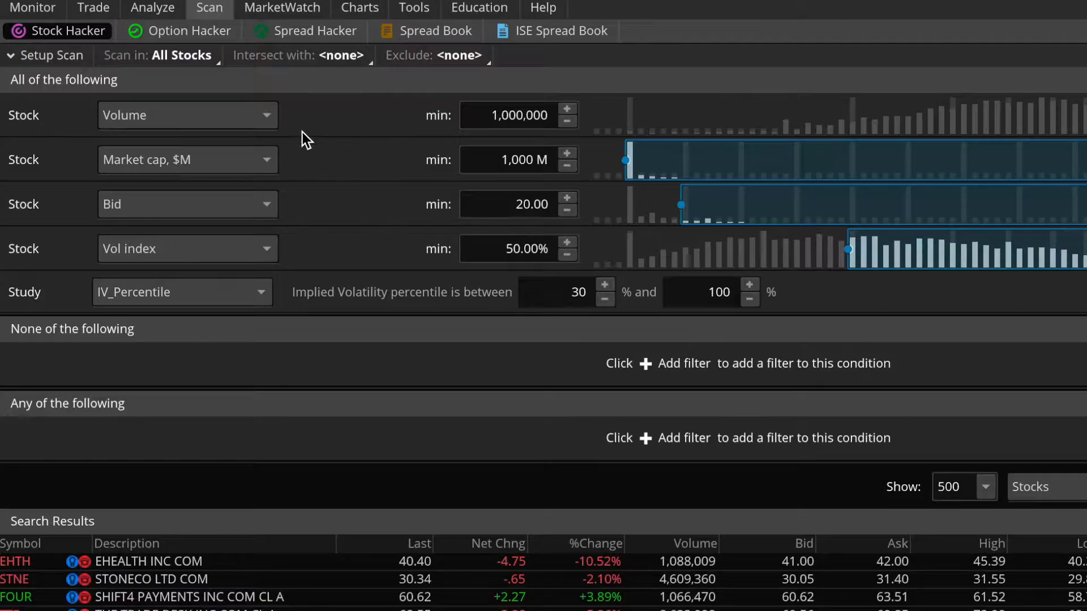
pyautogui.moveTo(193, 115)
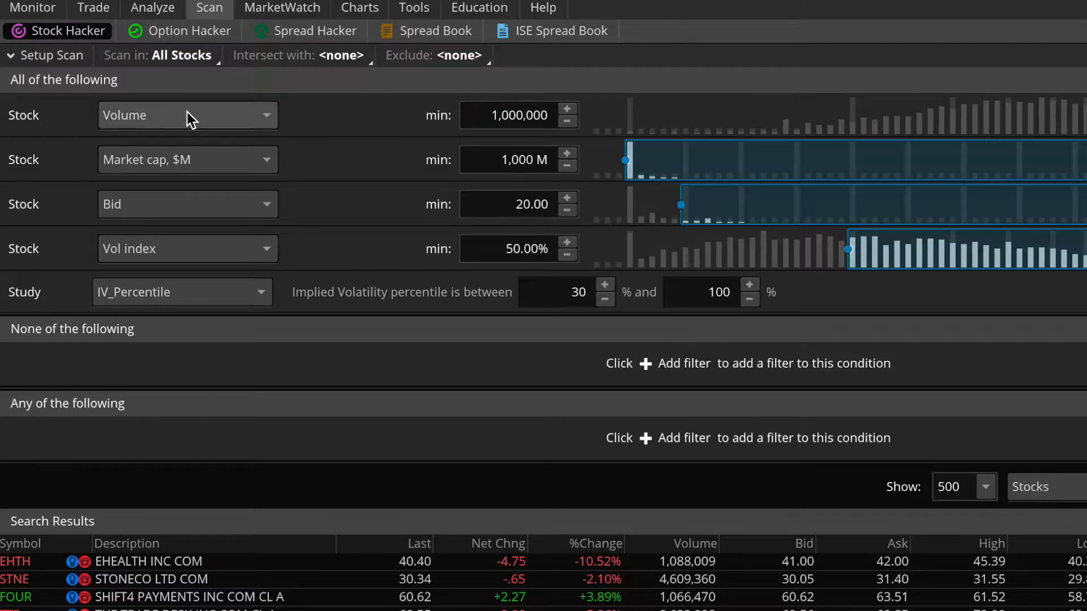
pyautogui.moveTo(341, 116)
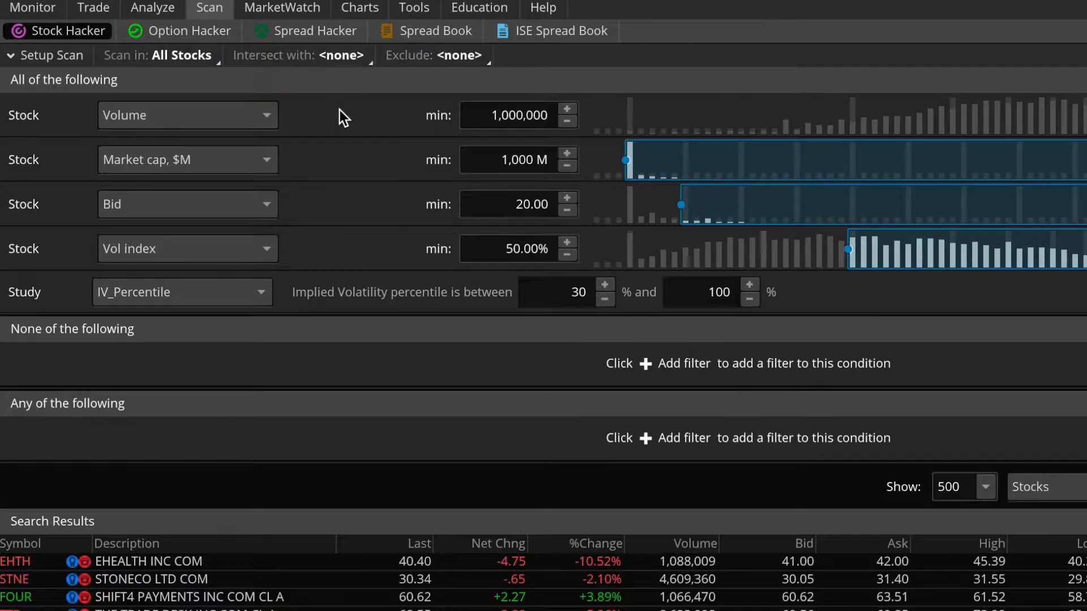
pyautogui.moveTo(395, 123)
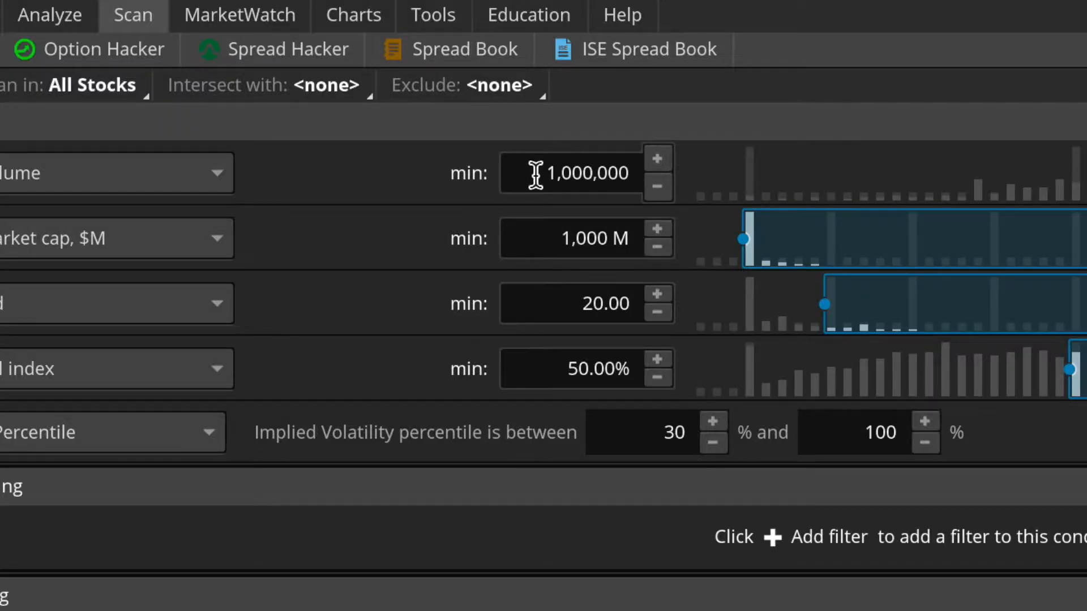
pyautogui.moveTo(744, 182)
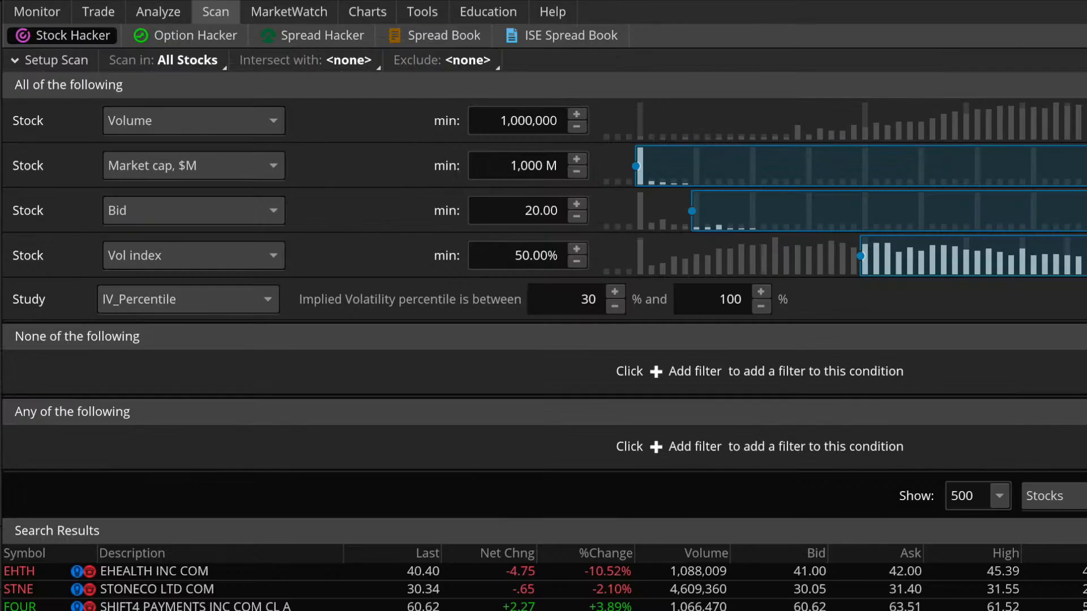
pyautogui.moveTo(405, 129)
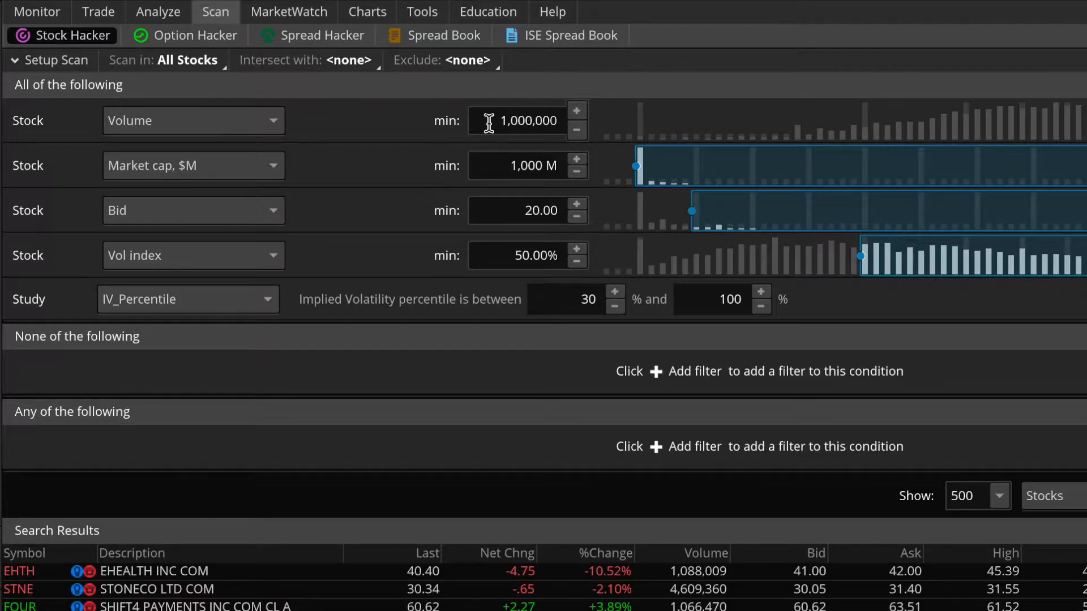
pyautogui.click(98, 11)
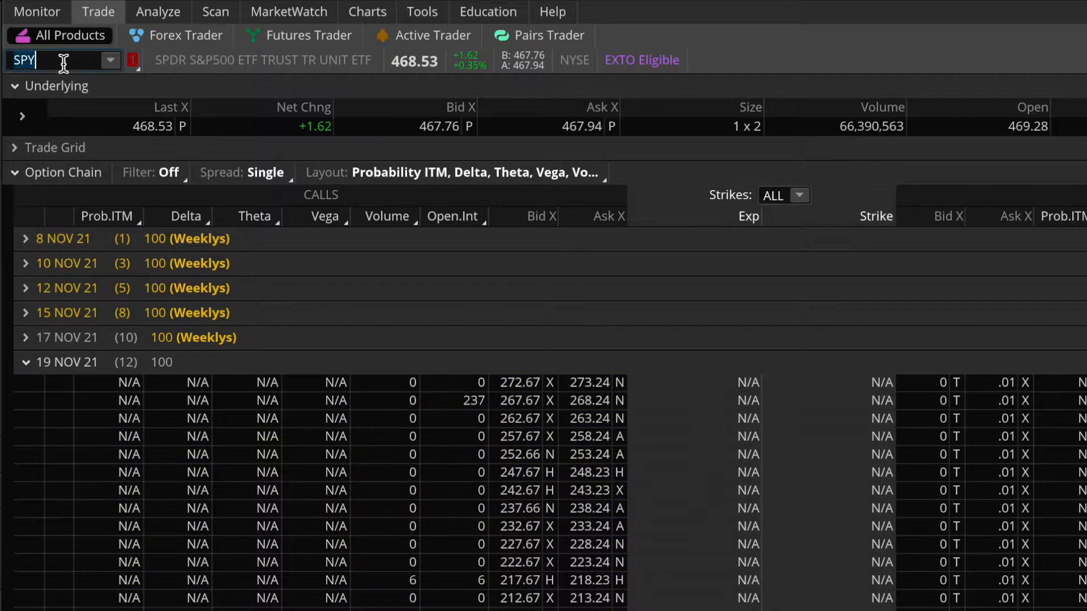
pyautogui.write('SNAP')
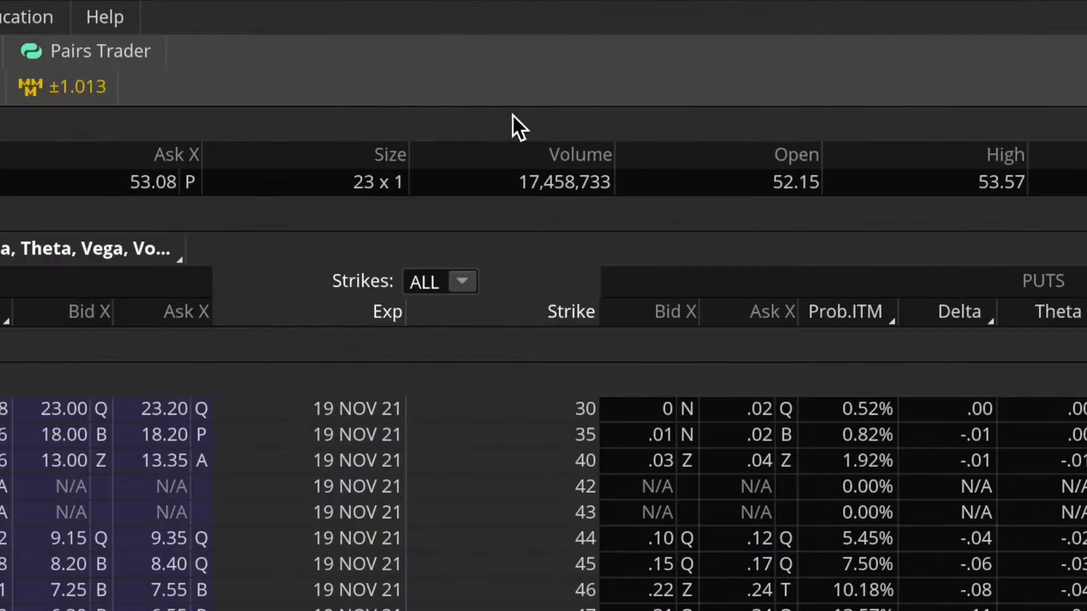
pyautogui.moveTo(558, 218)
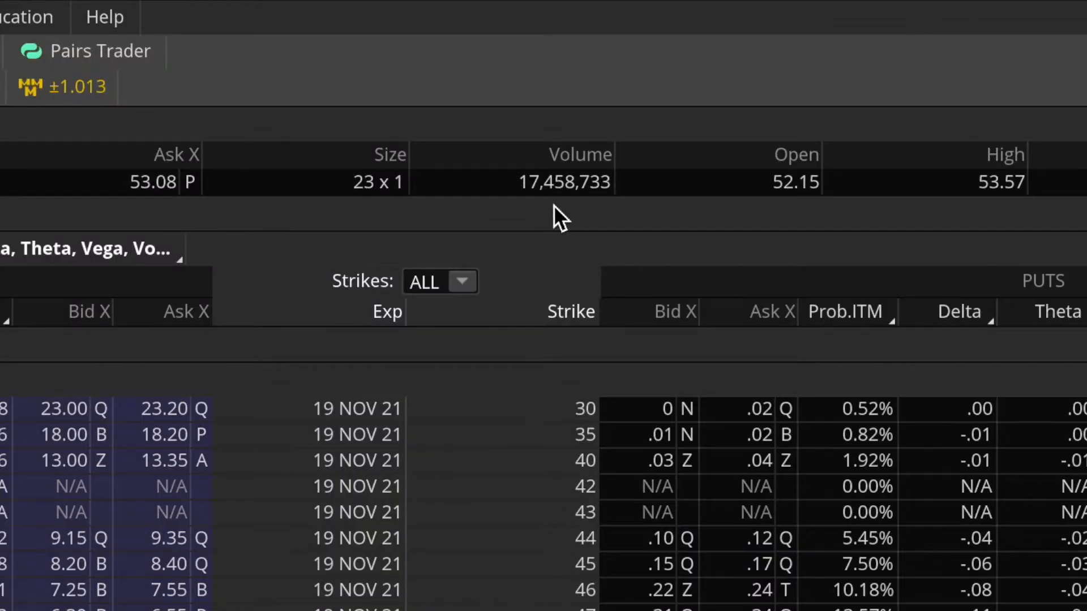
pyautogui.moveTo(577, 218)
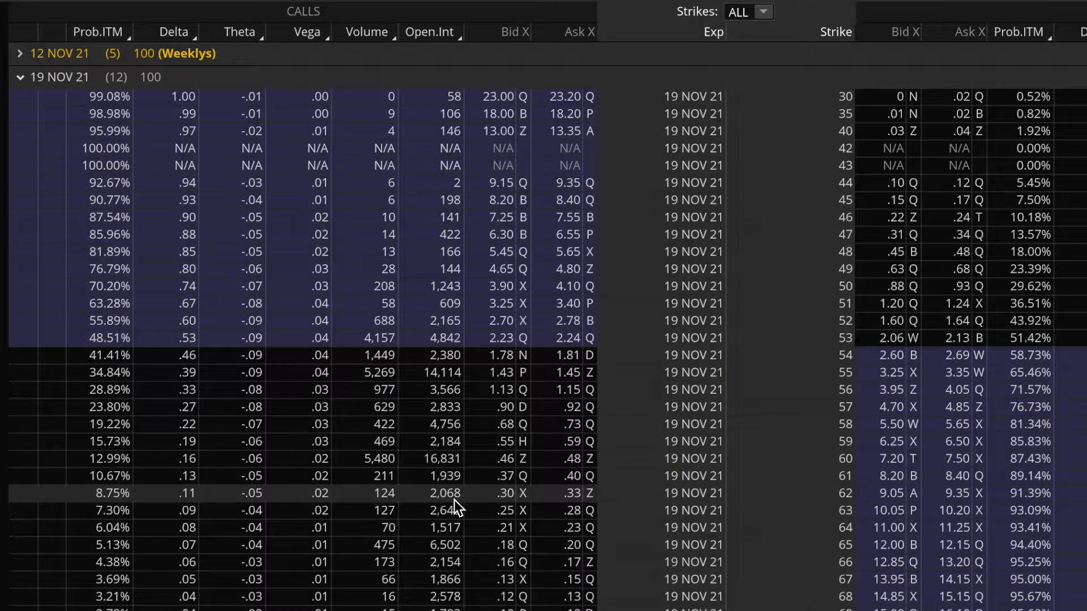
pyautogui.moveTo(448, 589)
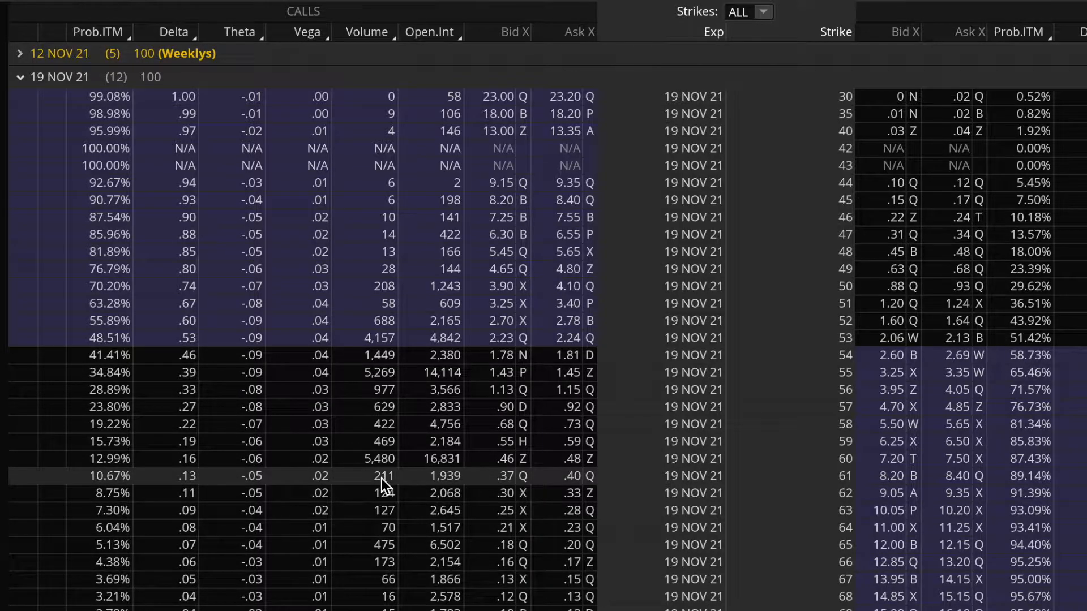
pyautogui.moveTo(398, 455)
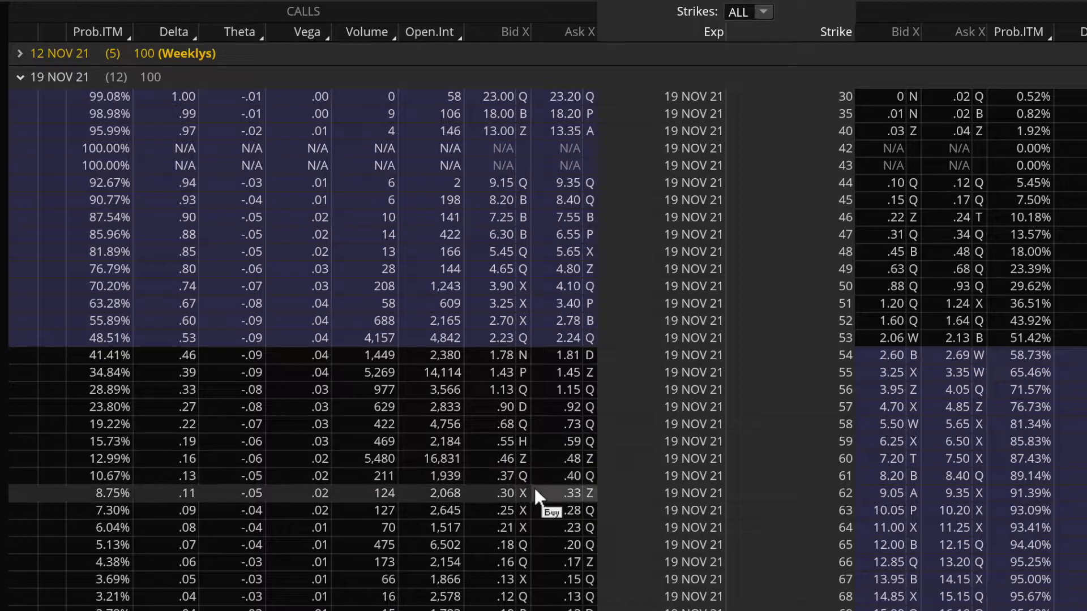
pyautogui.scroll(-3)
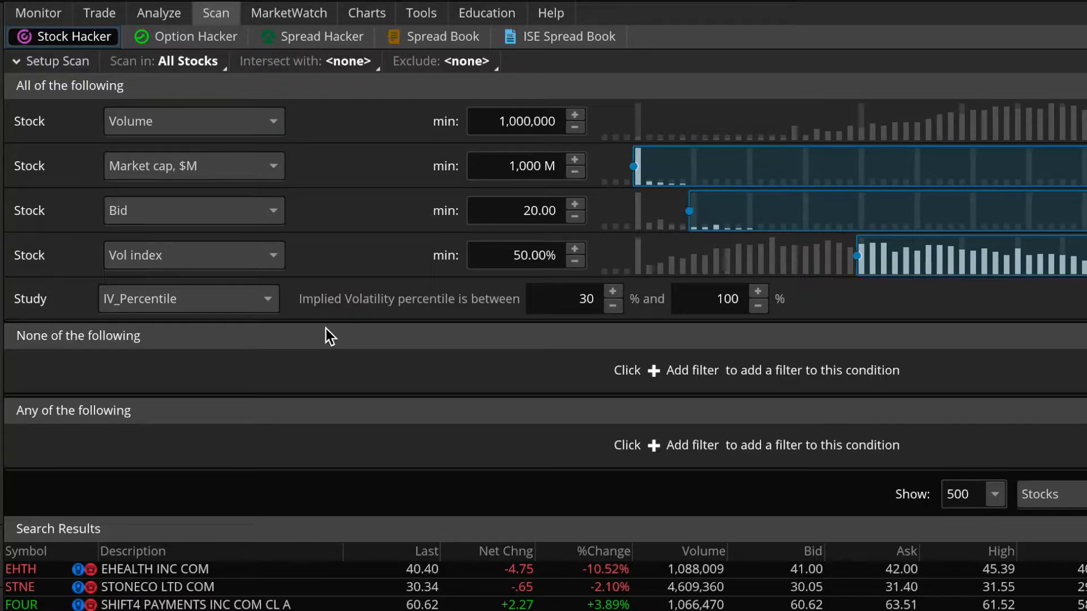
pyautogui.moveTo(360, 180)
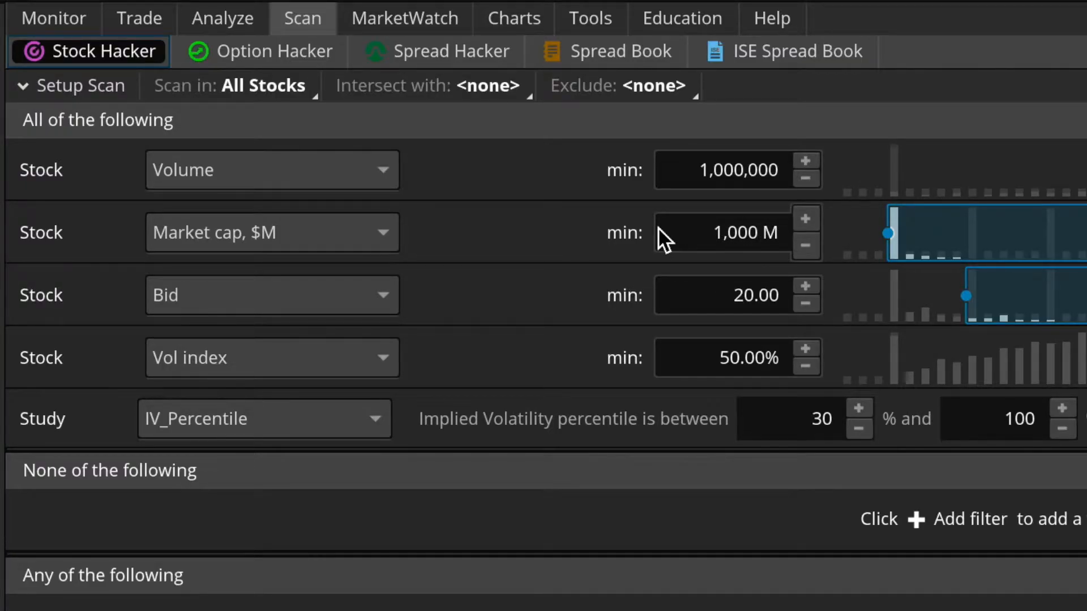
pyautogui.moveTo(667, 184)
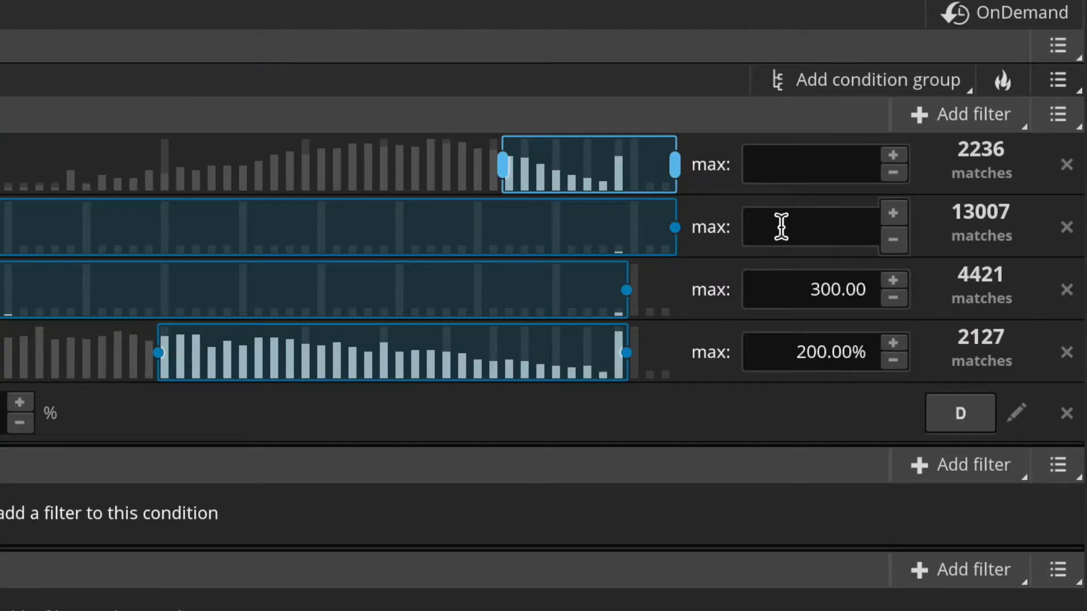
pyautogui.moveTo(844, 226)
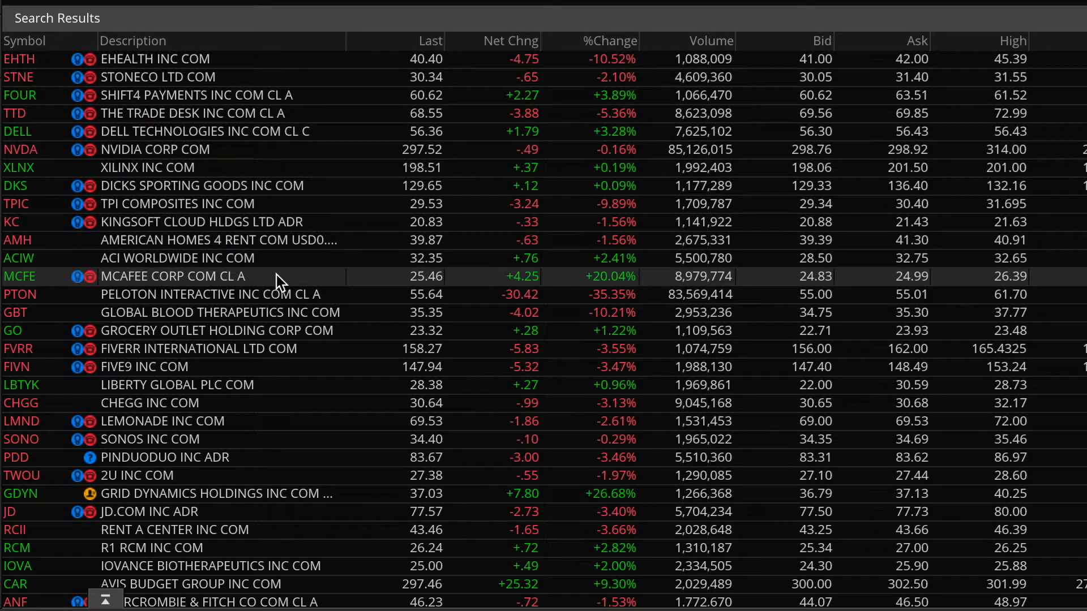
pyautogui.moveTo(207, 132)
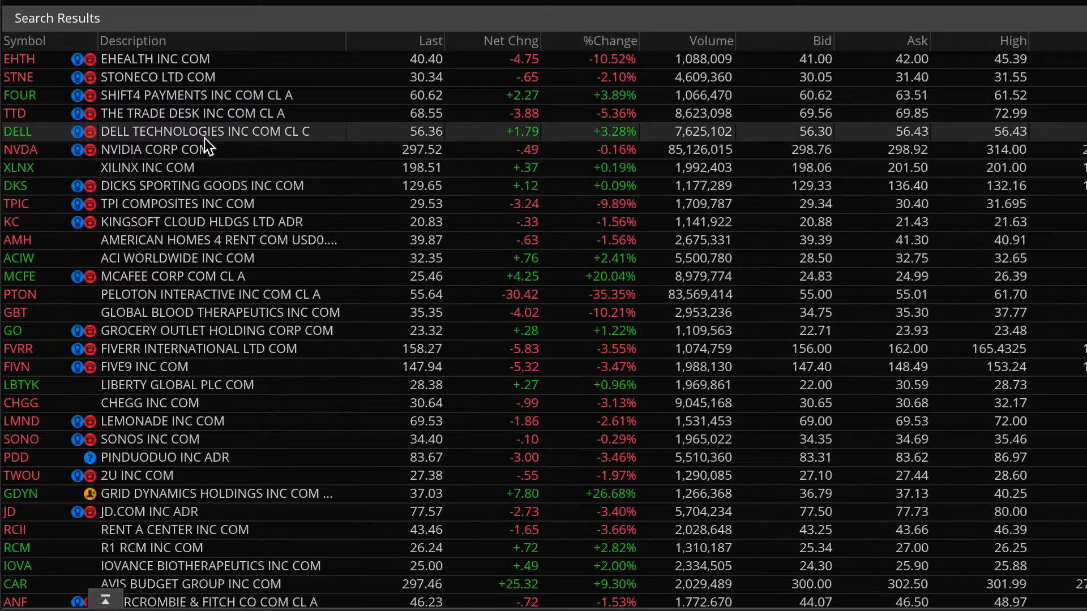
pyautogui.moveTo(166, 384)
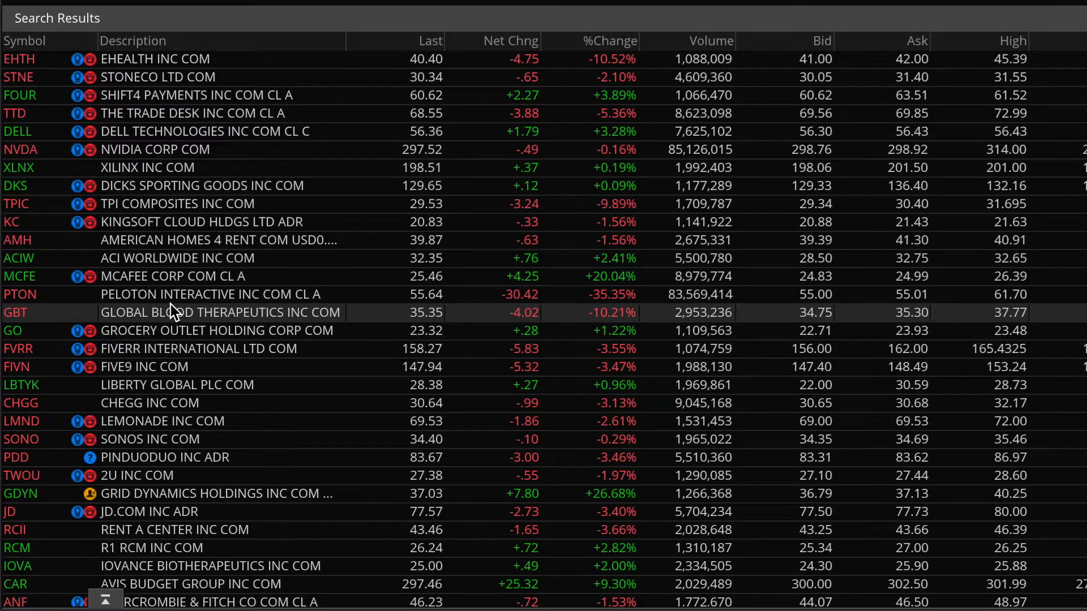
pyautogui.moveTo(586, 275)
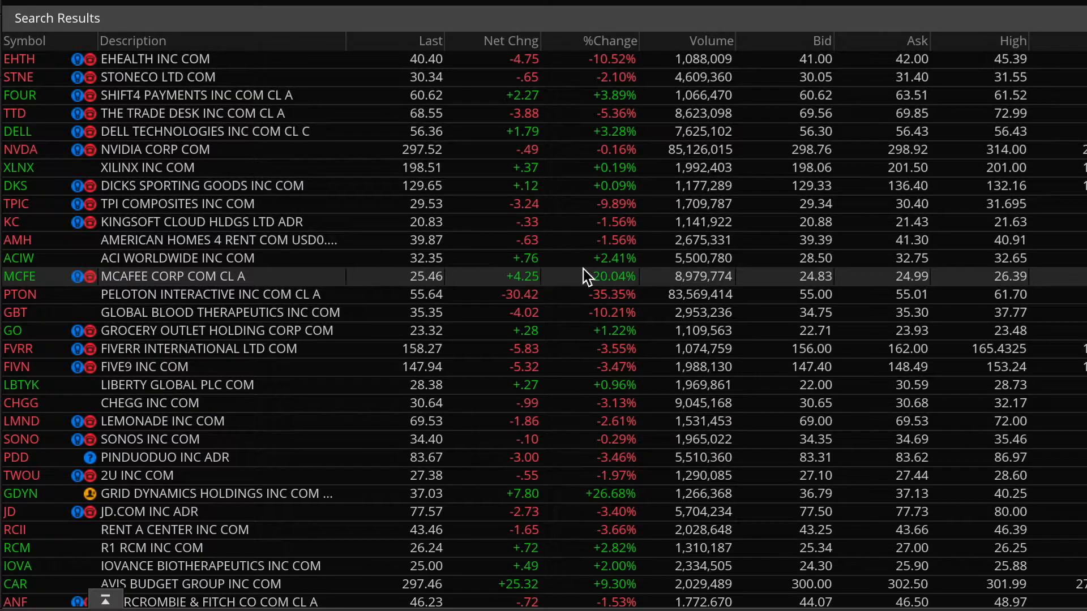
pyautogui.moveTo(880, 142)
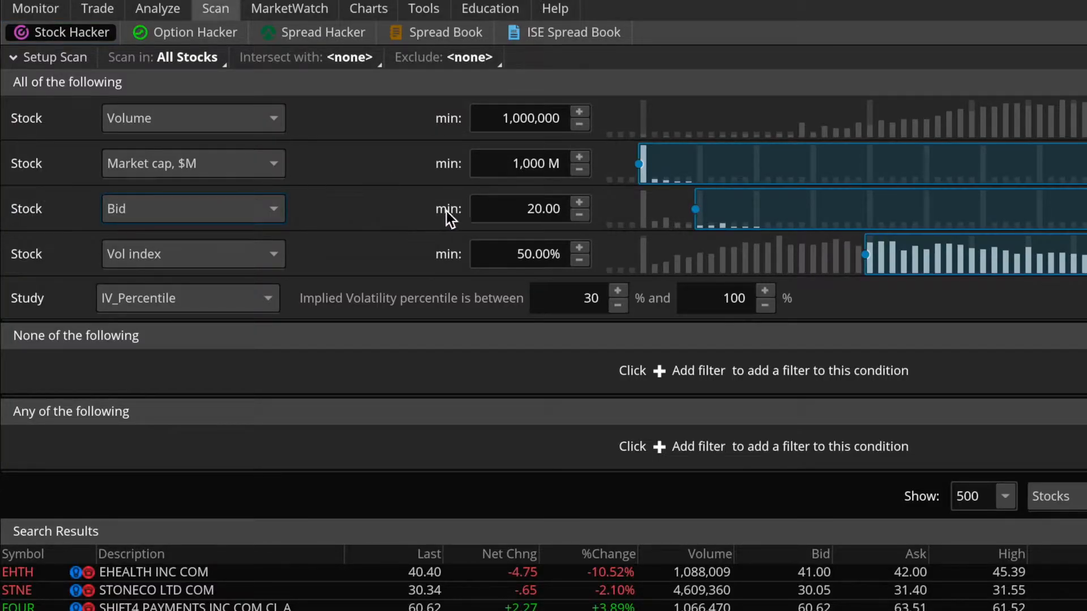
pyautogui.moveTo(405, 215)
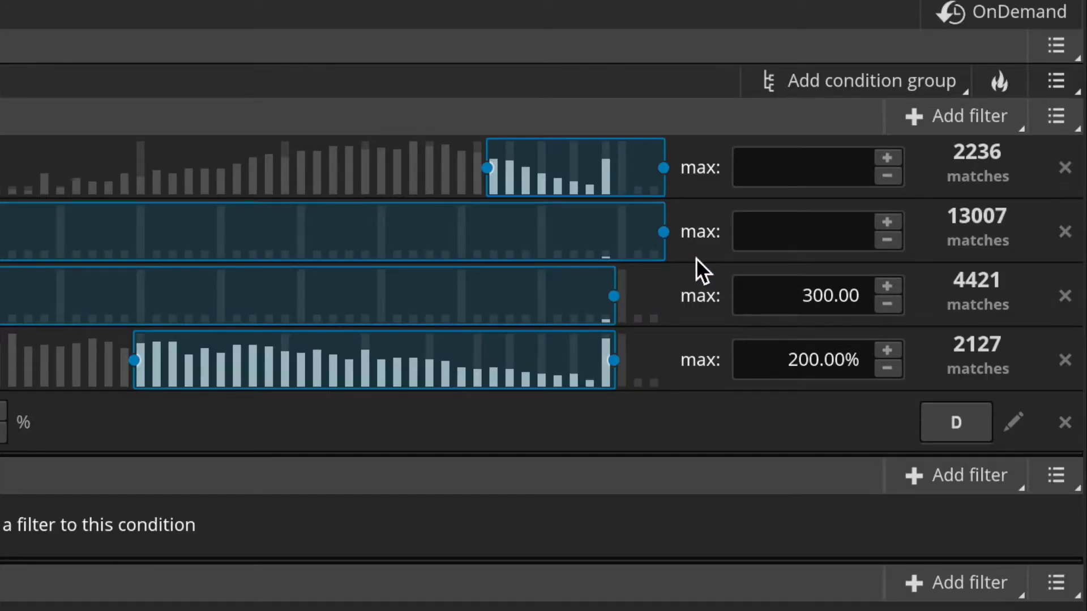
pyautogui.moveTo(929, 309)
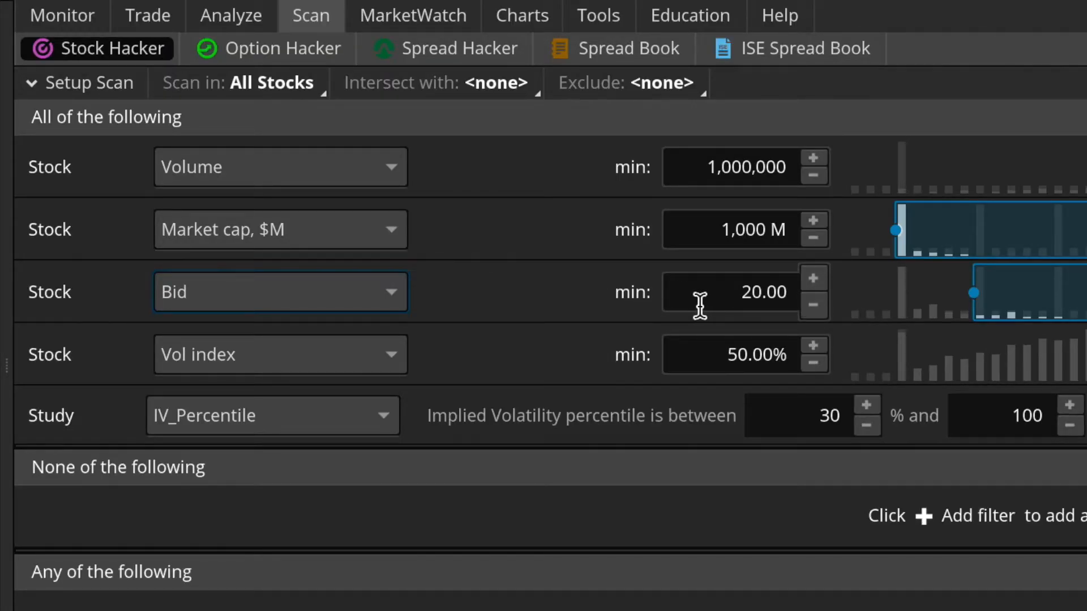
pyautogui.moveTo(568, 302)
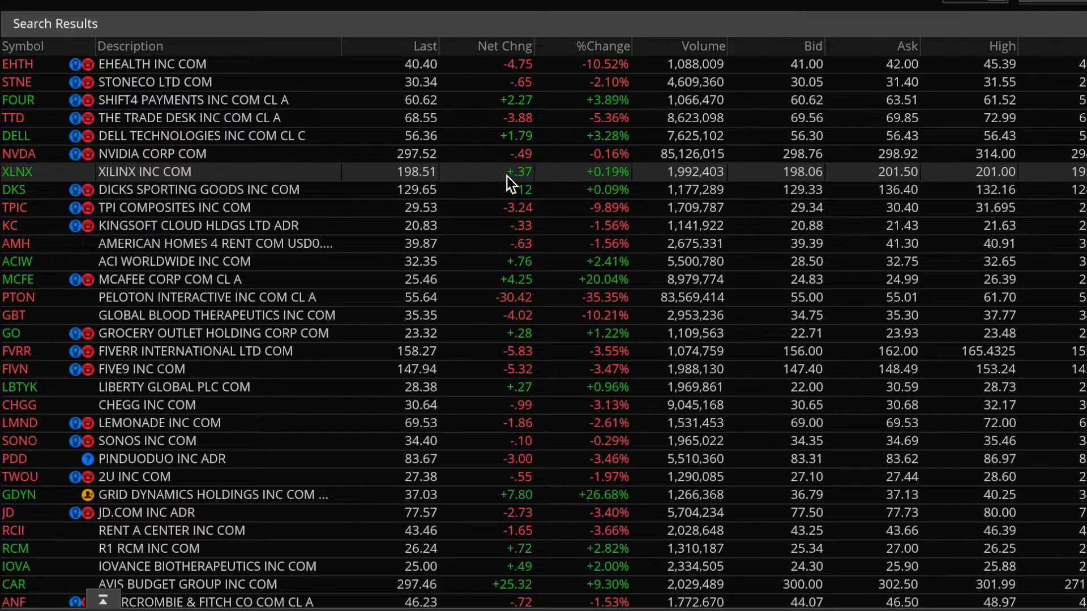
pyautogui.moveTo(515, 279)
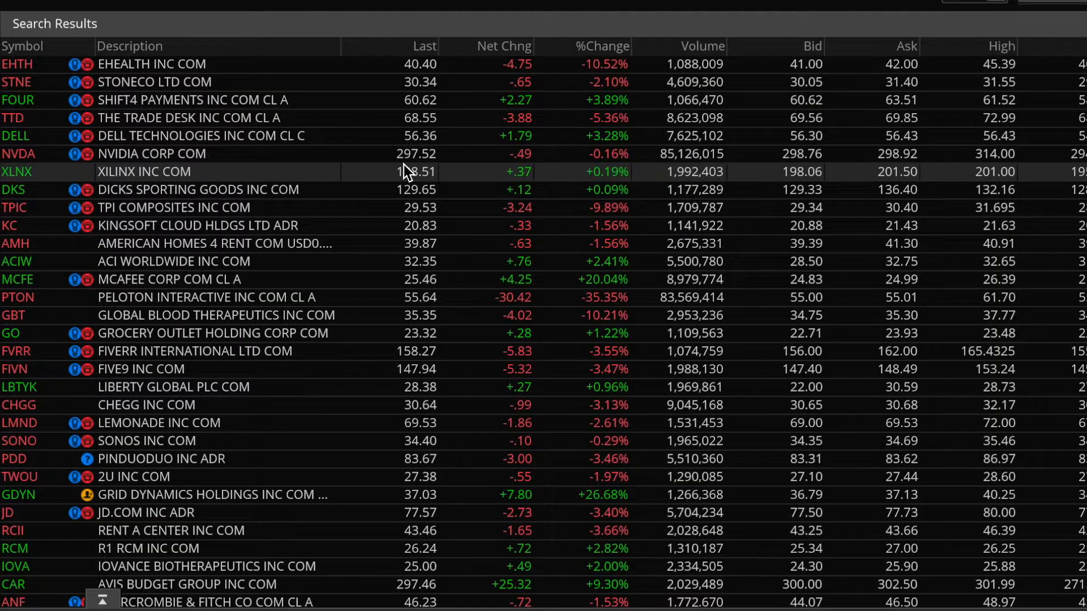
pyautogui.moveTo(392, 316)
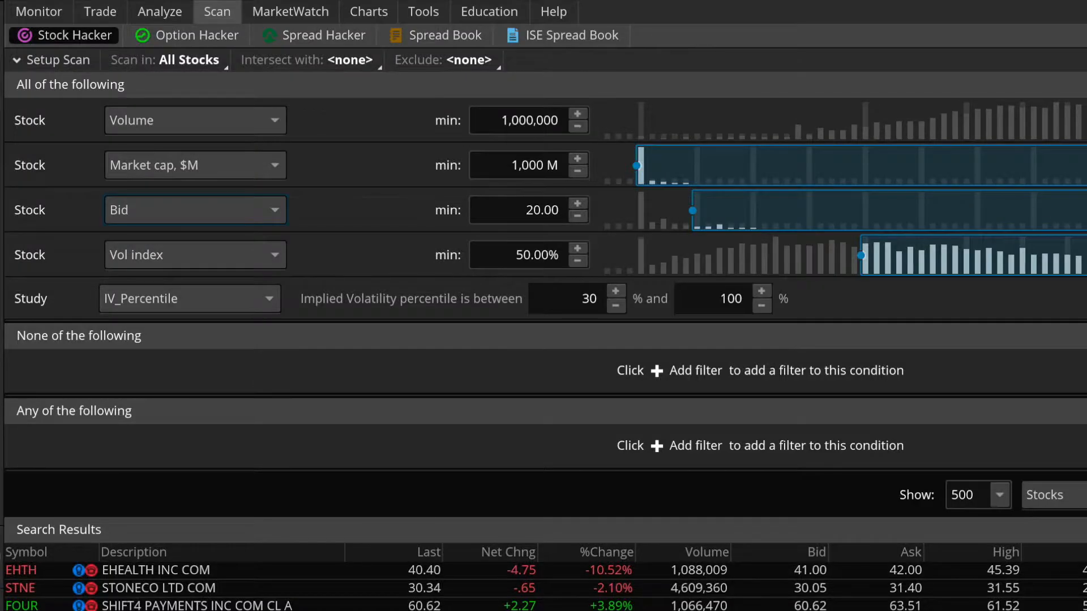
pyautogui.moveTo(434, 271)
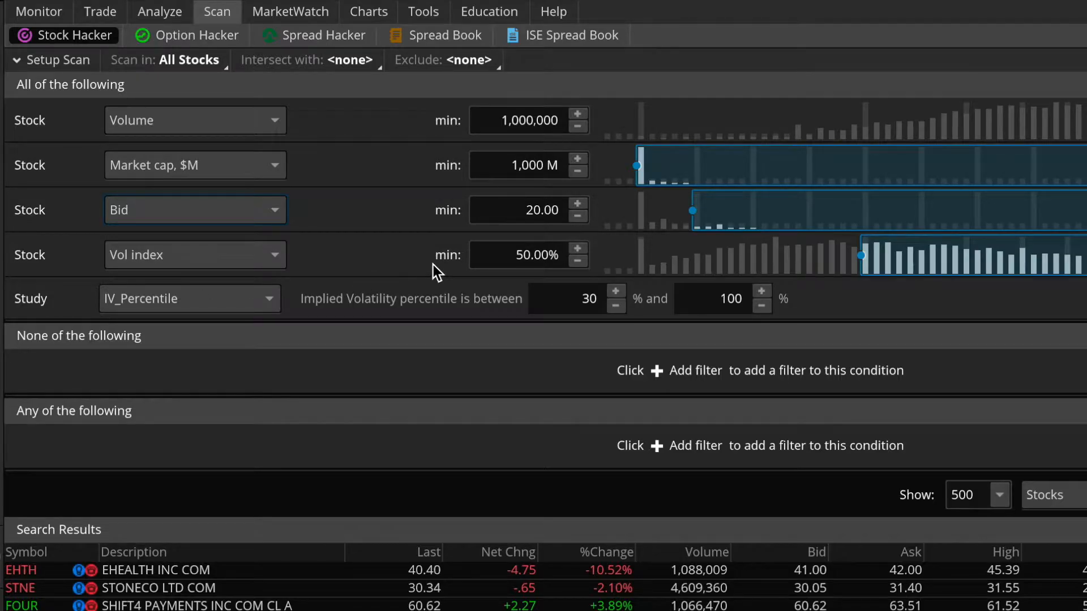
pyautogui.moveTo(404, 262)
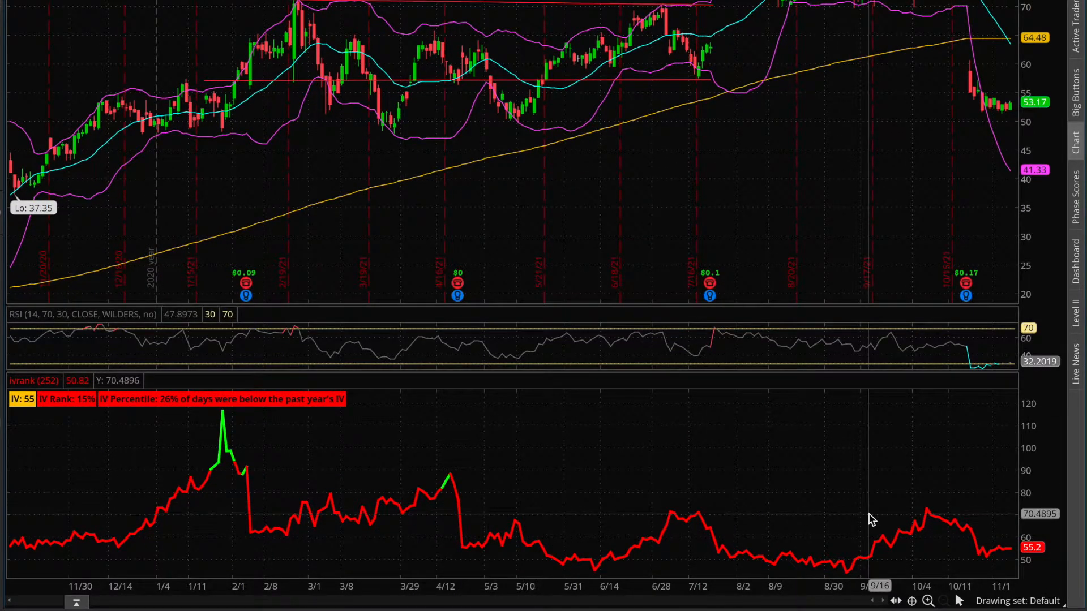
pyautogui.moveTo(371, 543)
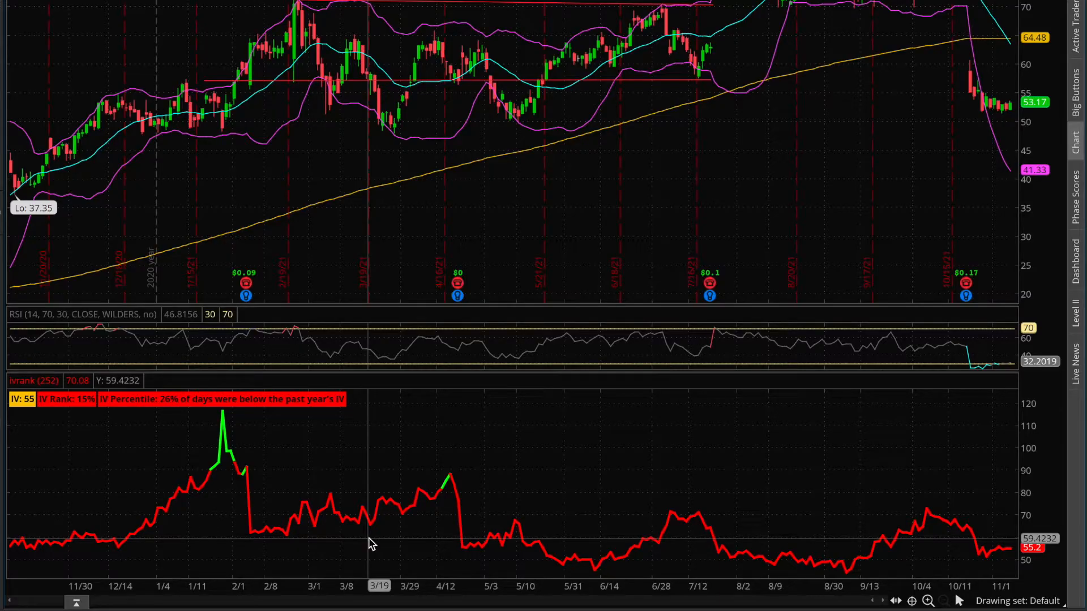
pyautogui.moveTo(735, 502)
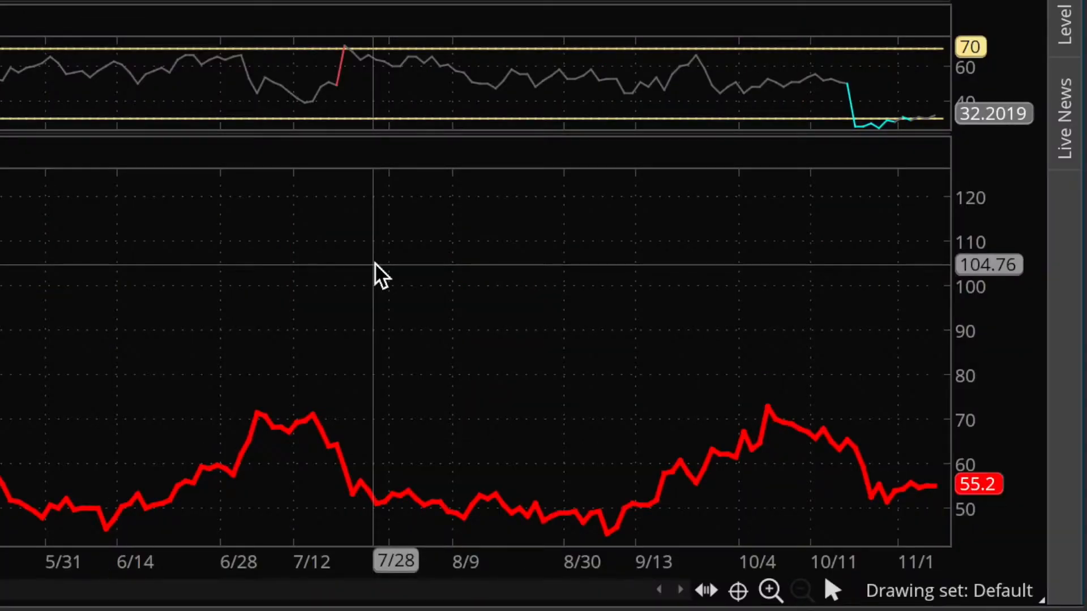
pyautogui.moveTo(845, 378)
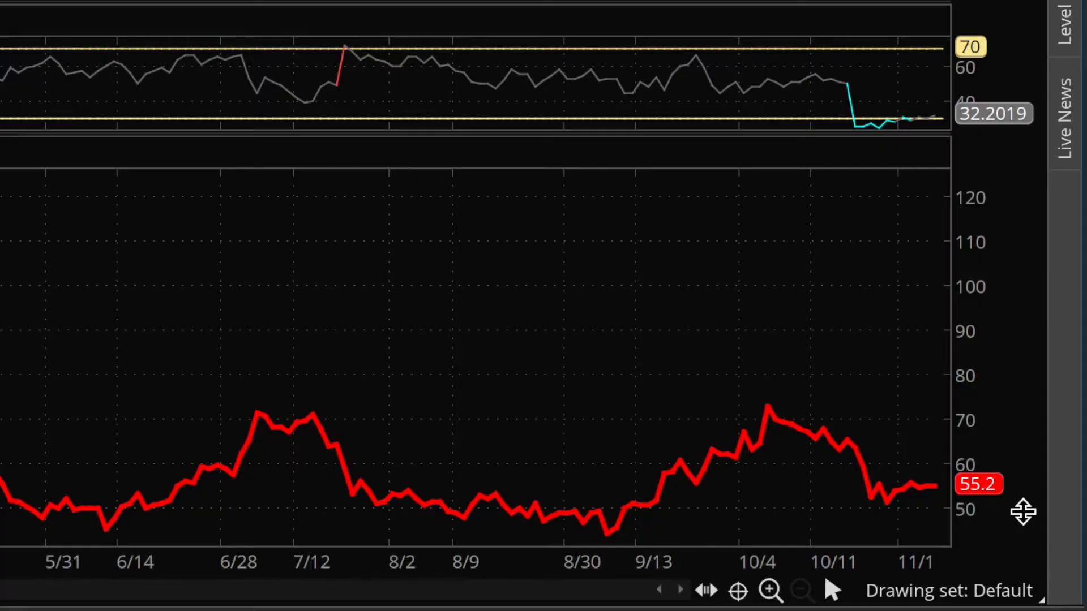
pyautogui.moveTo(939, 437)
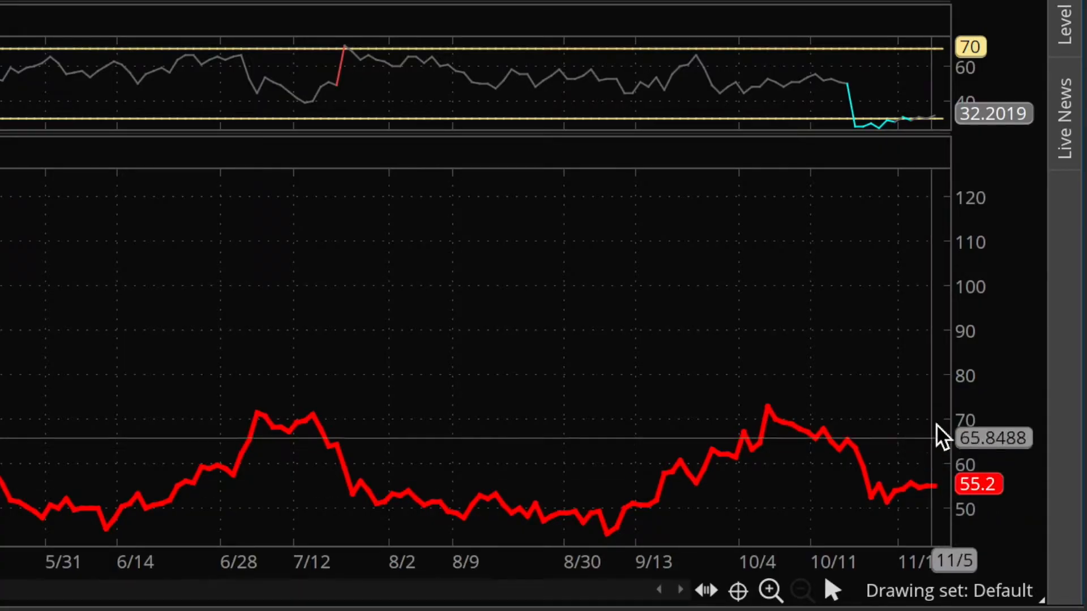
pyautogui.moveTo(998, 519)
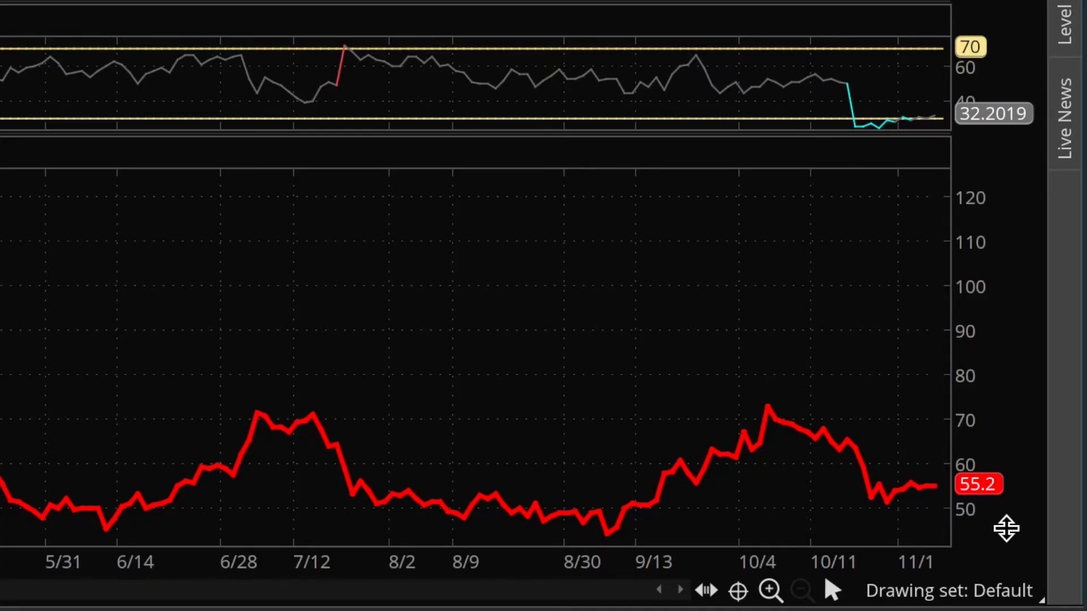
pyautogui.moveTo(560, 491)
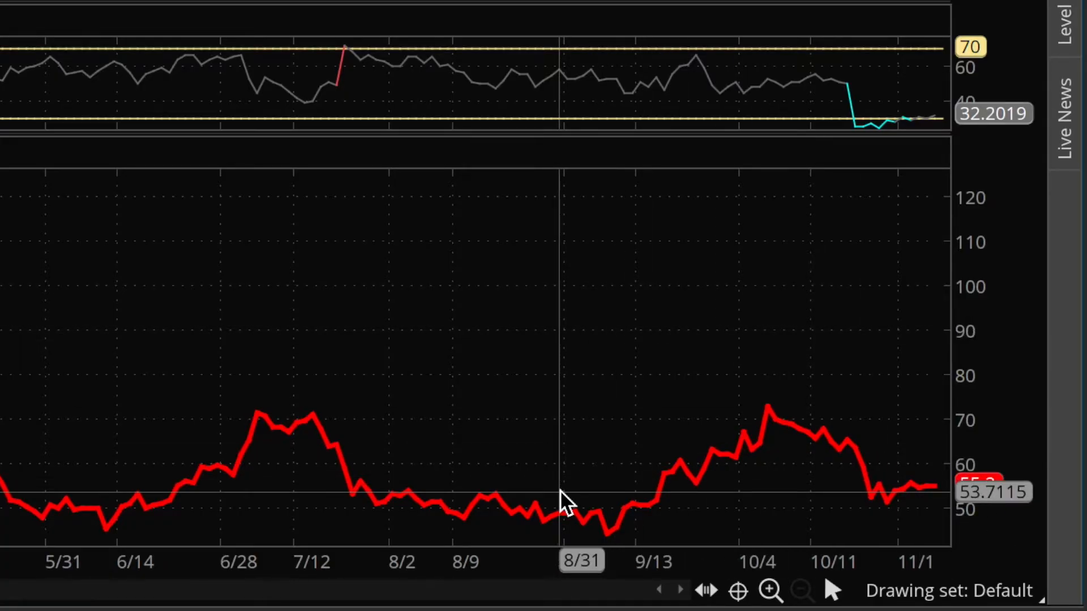
pyautogui.moveTo(42, 409)
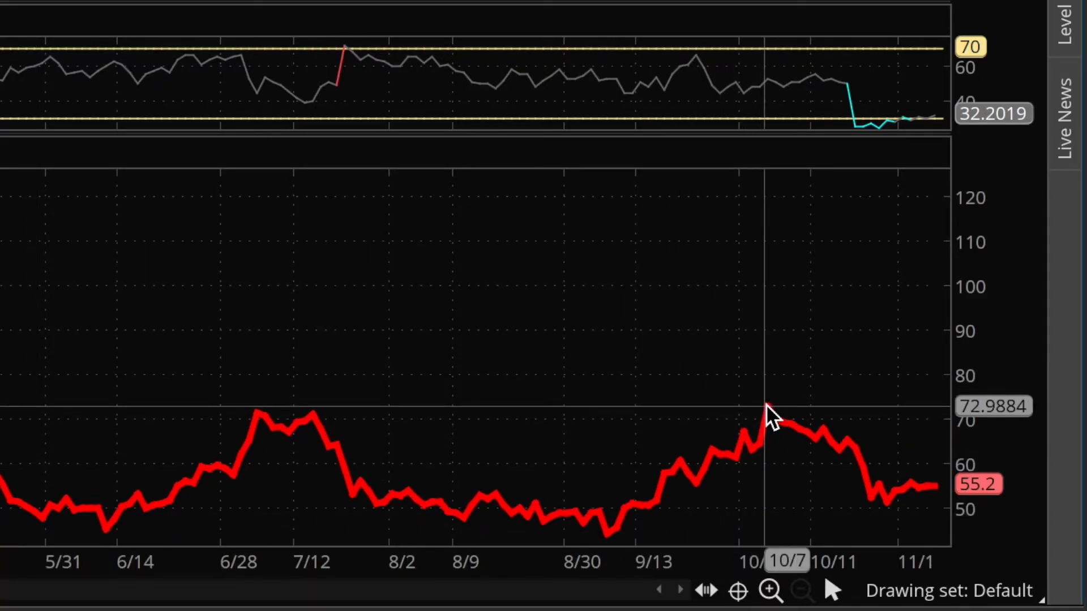
pyautogui.moveTo(783, 409)
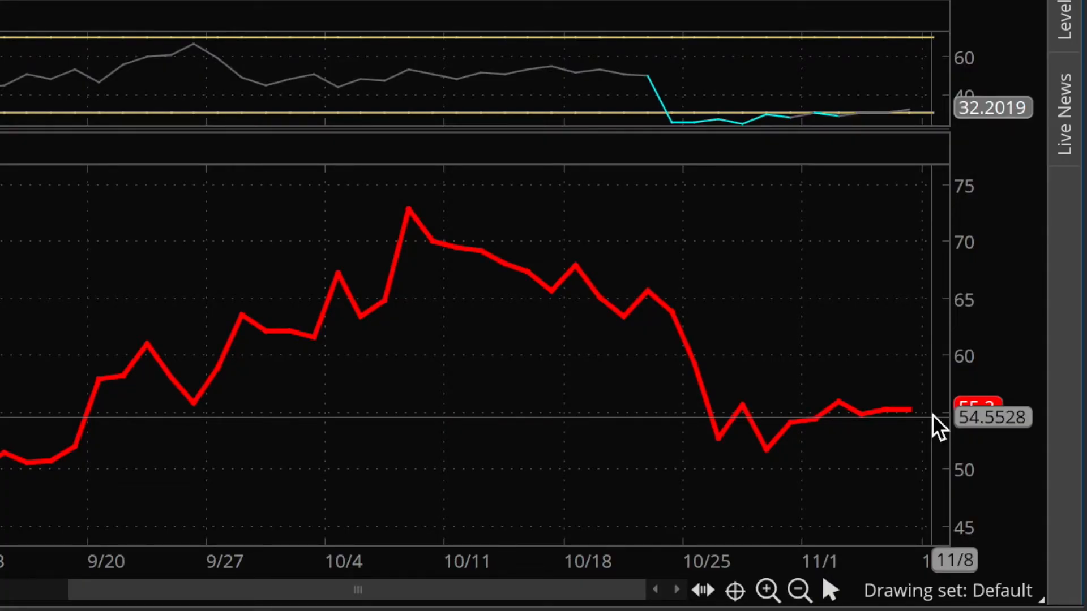
pyautogui.moveTo(762, 409)
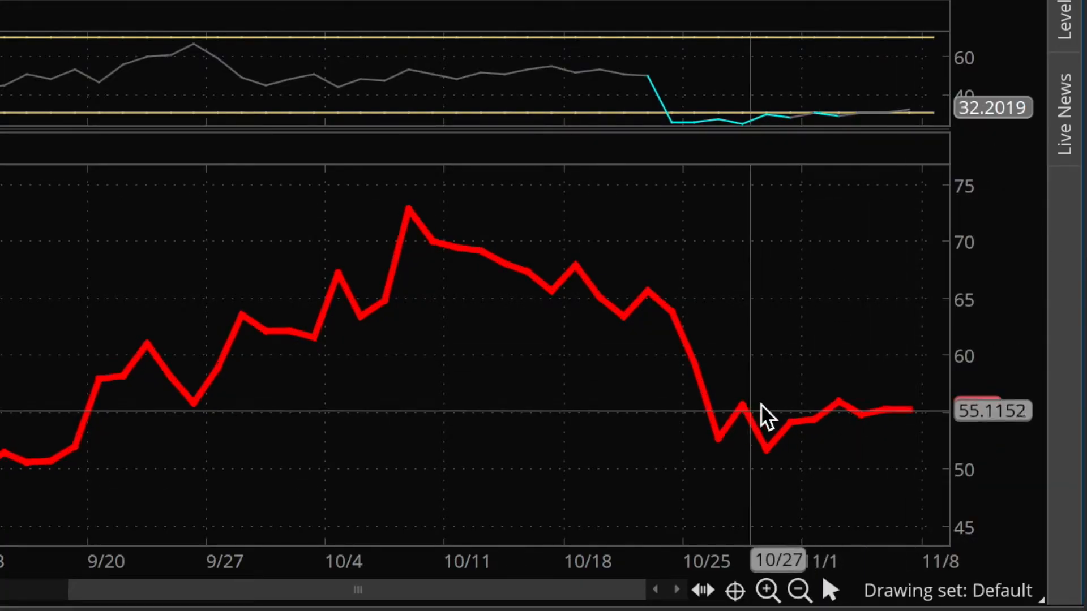
pyautogui.moveTo(784, 405)
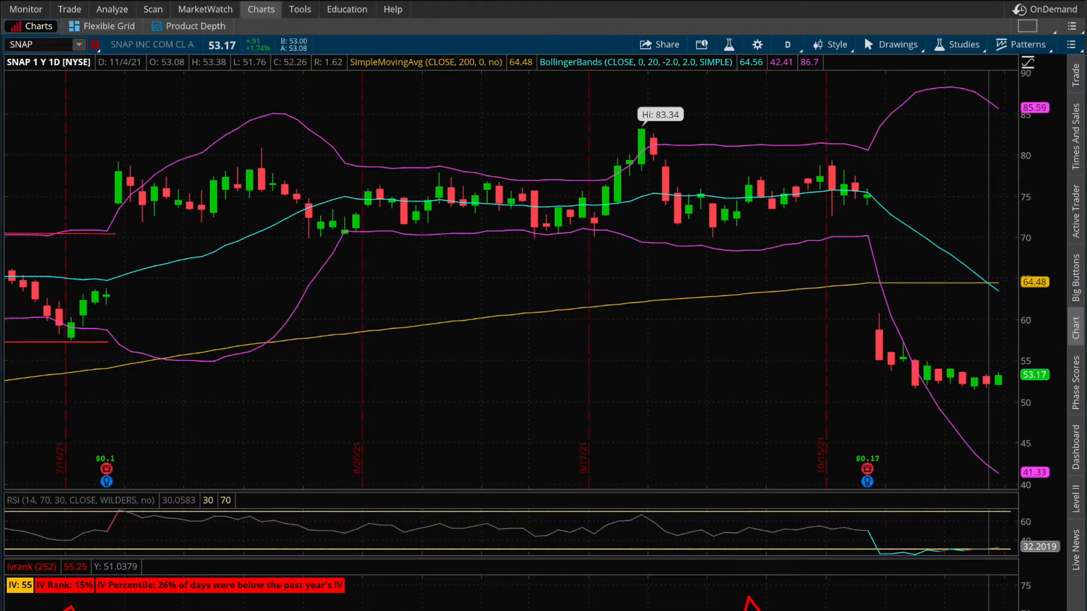
# Step: Return from the SNAP chart to the five-filter stock scan setup
pyautogui.click(152, 9)
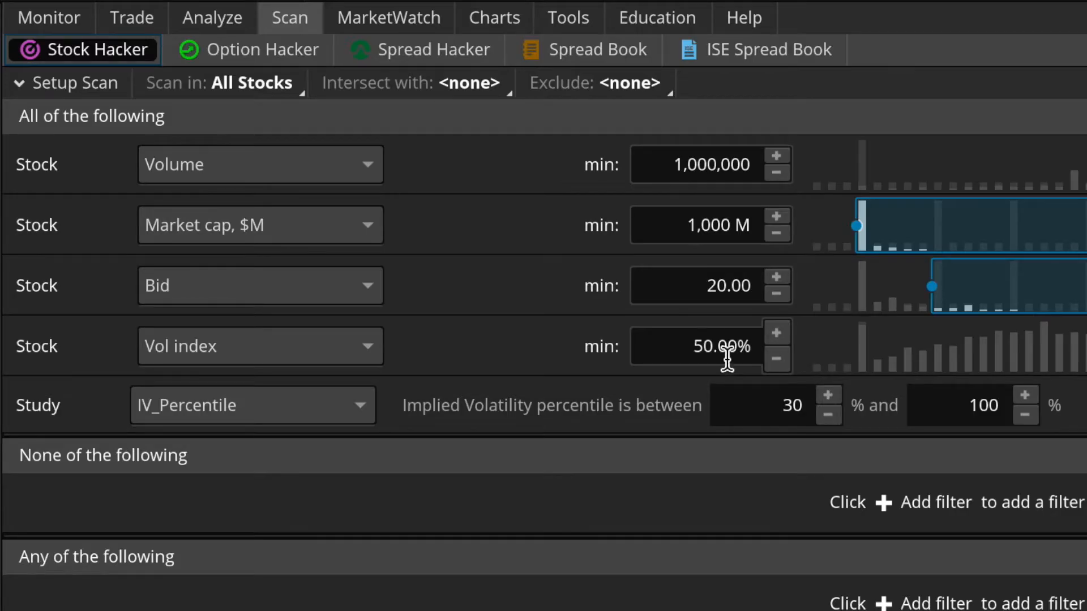
pyautogui.moveTo(815, 364)
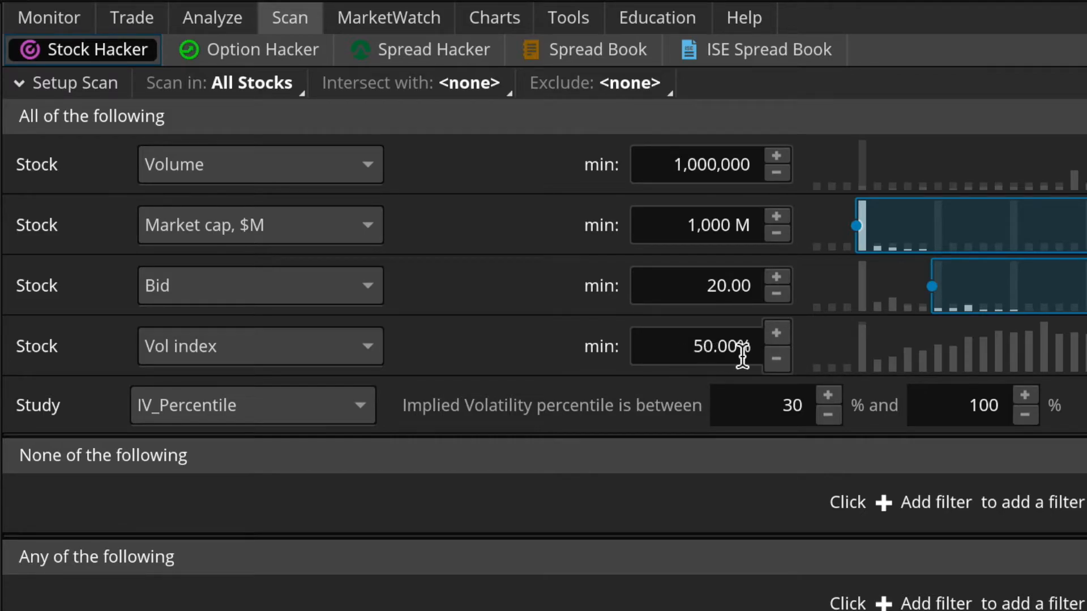
pyautogui.moveTo(818, 368)
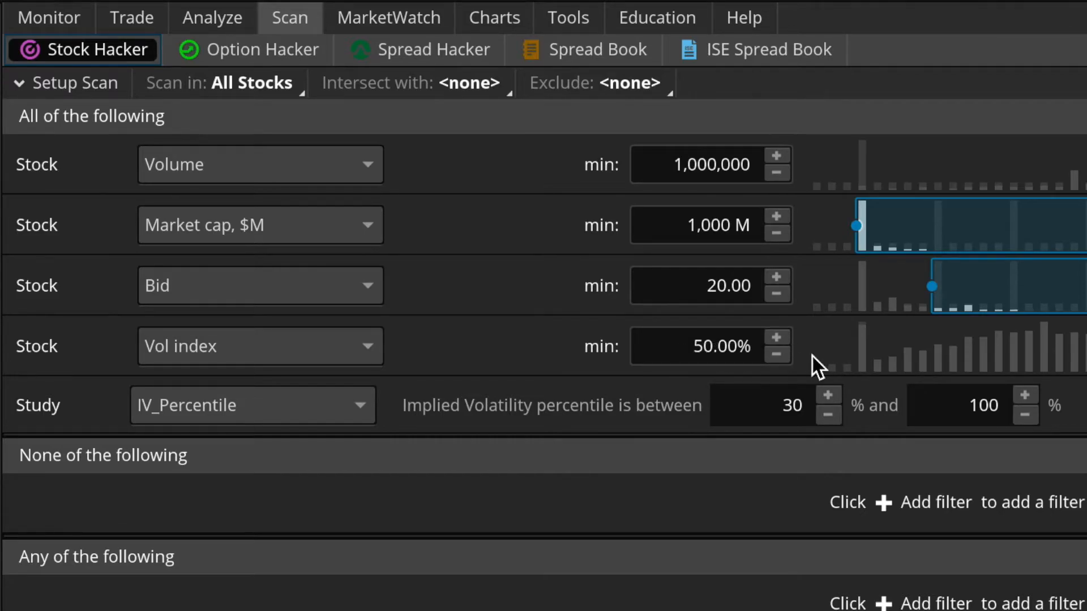
pyautogui.moveTo(835, 364)
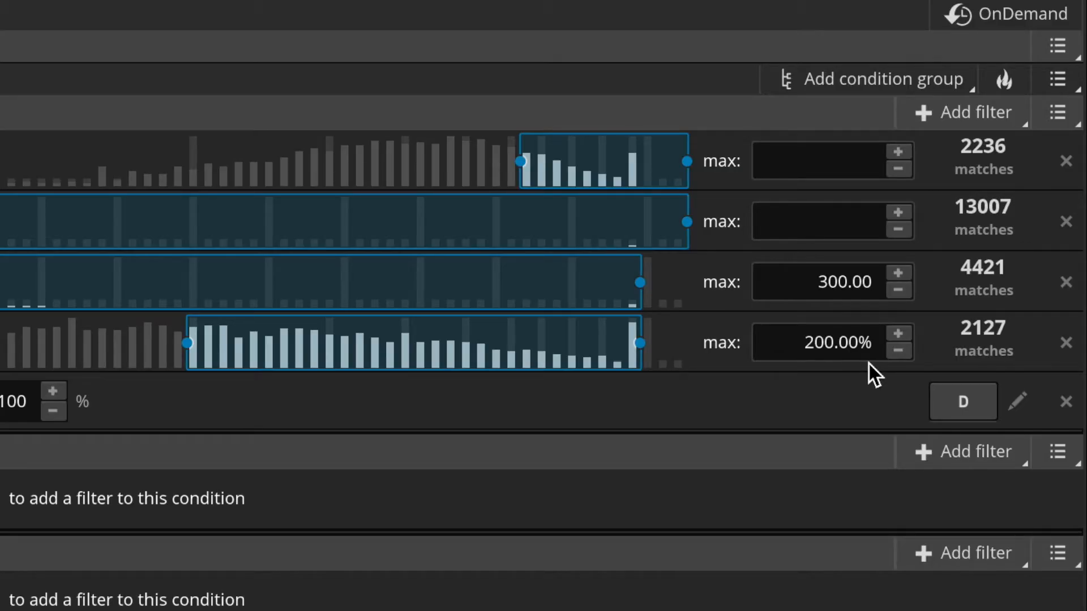
pyautogui.moveTo(822, 374)
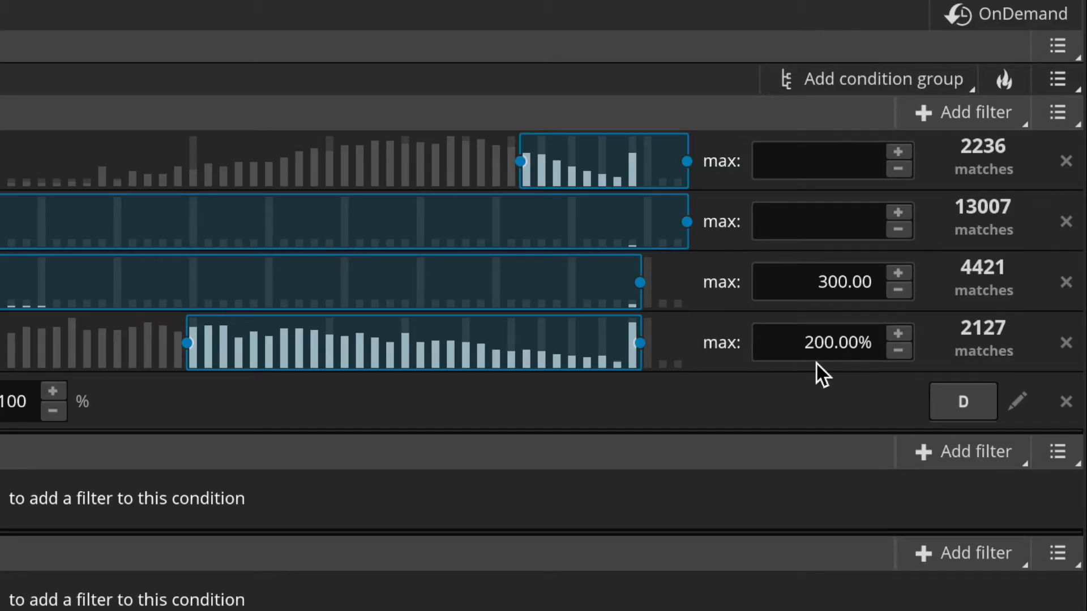
pyautogui.moveTo(856, 385)
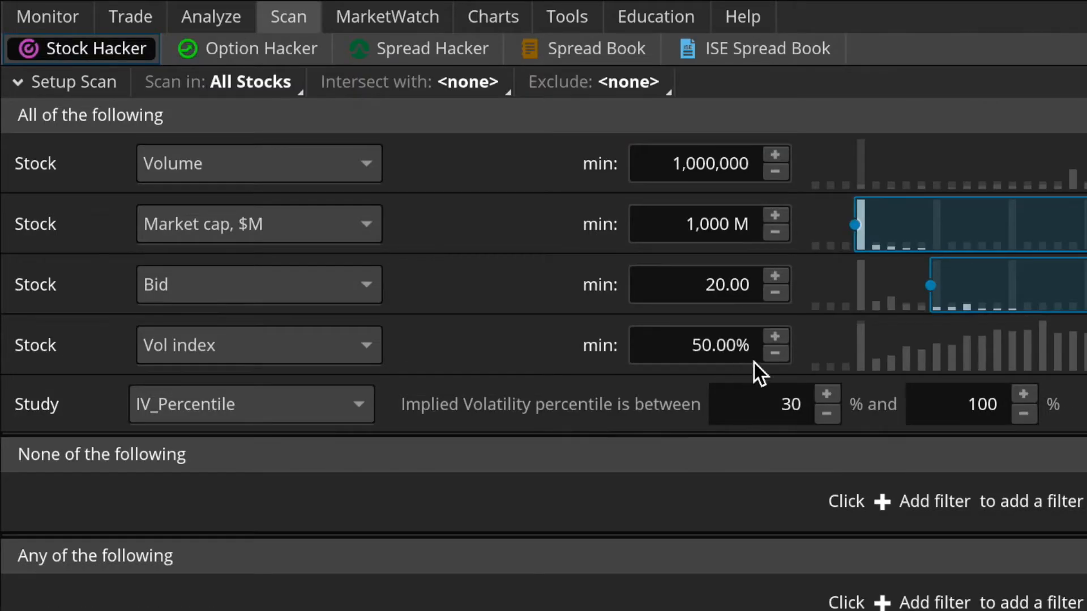
pyautogui.moveTo(857, 457)
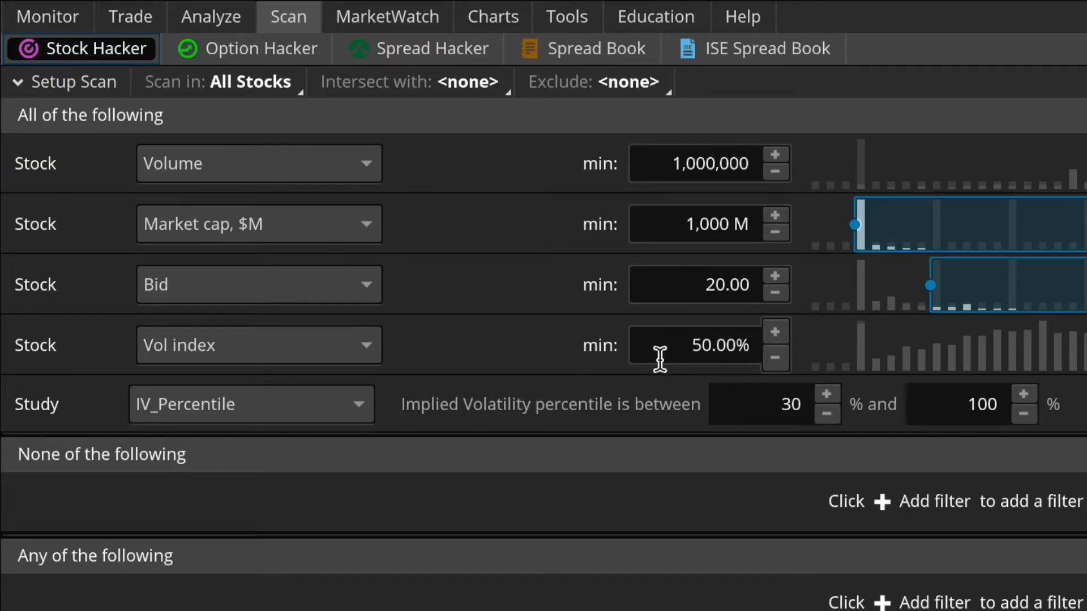
pyautogui.moveTo(775, 357)
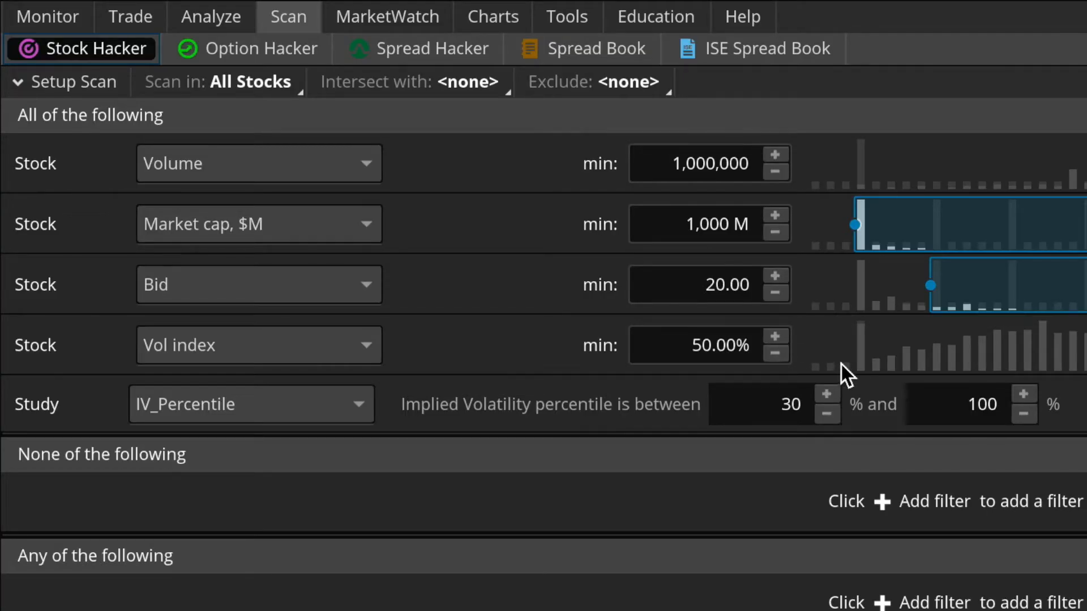
pyautogui.moveTo(991, 153)
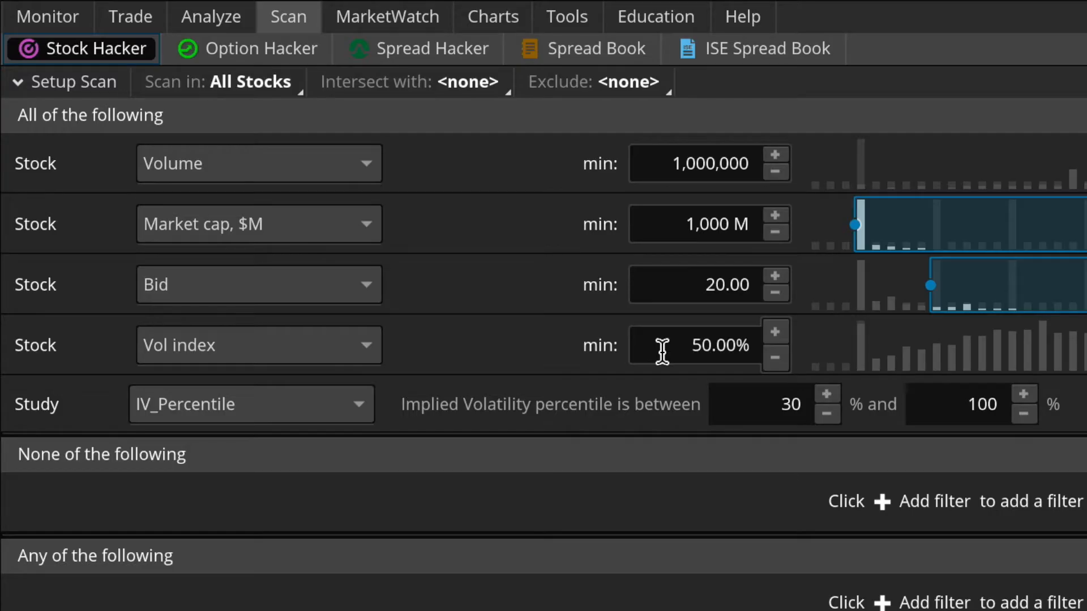
pyautogui.moveTo(463, 418)
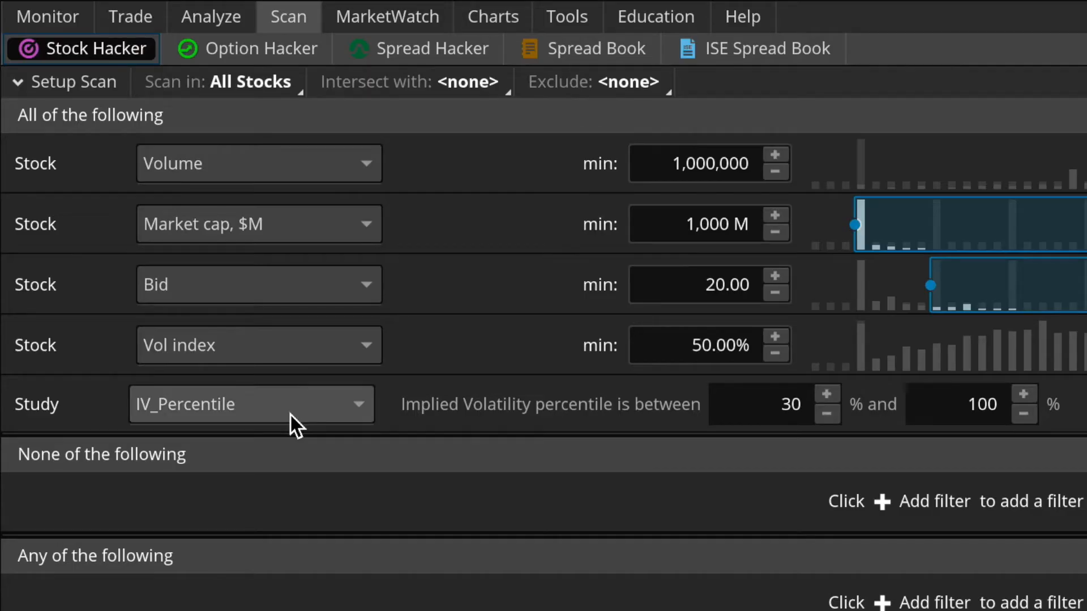
pyautogui.moveTo(284, 423)
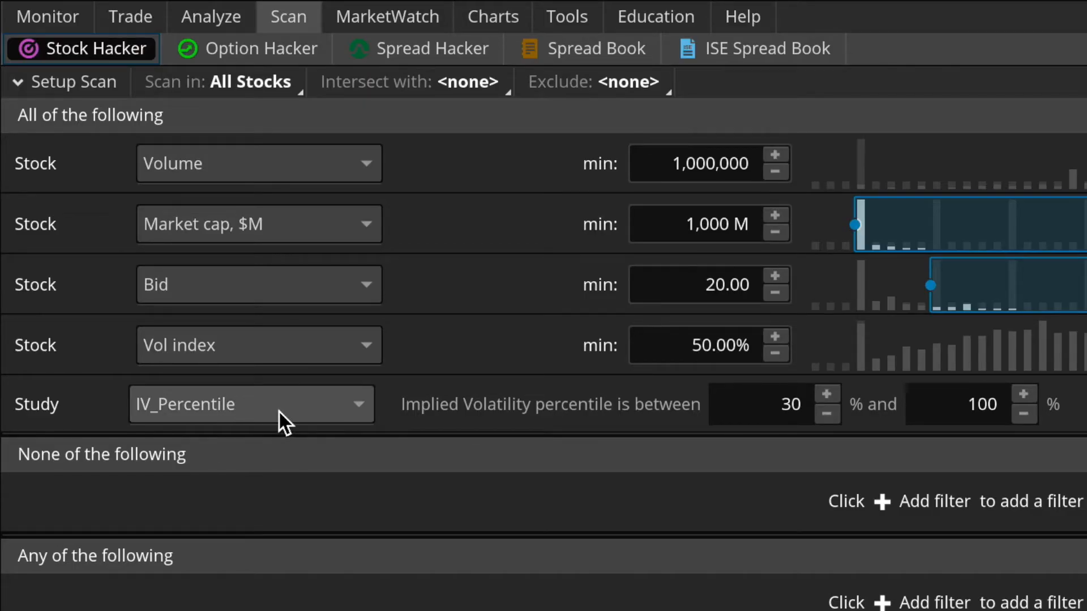
pyautogui.moveTo(238, 420)
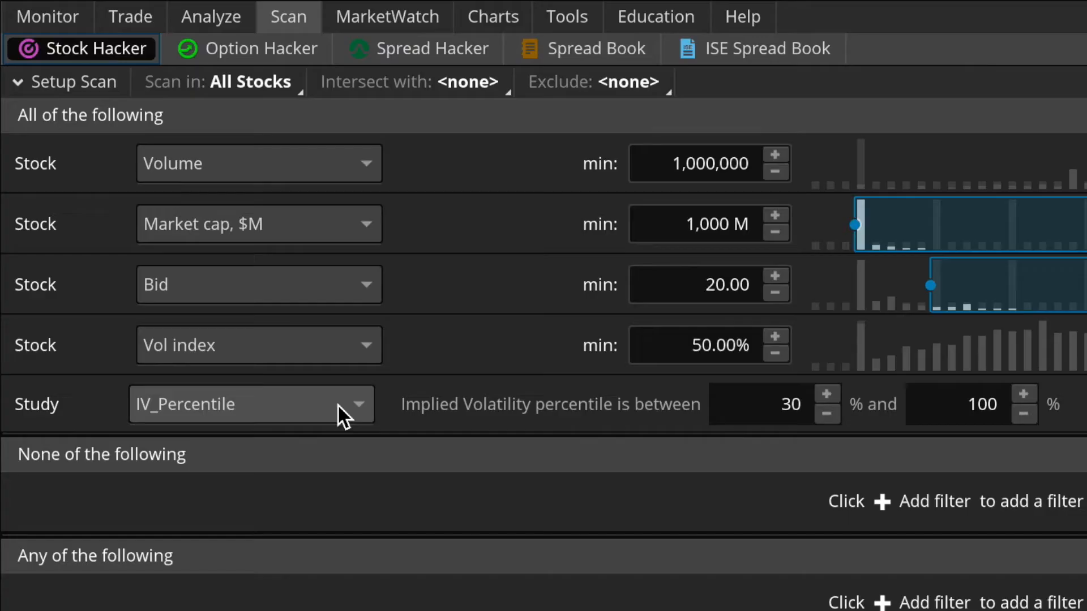
pyautogui.moveTo(267, 422)
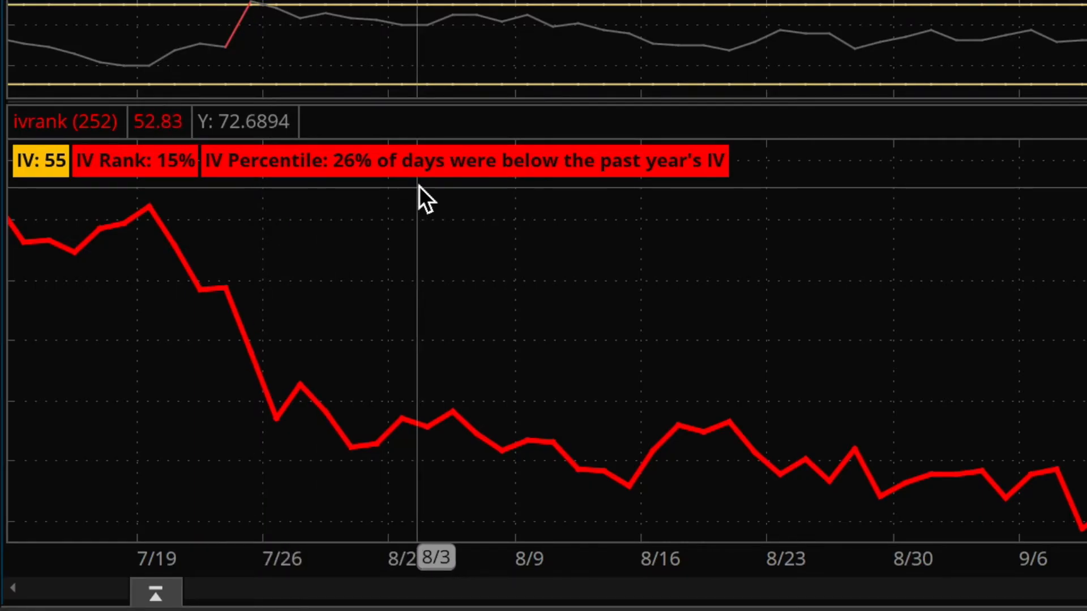
pyautogui.moveTo(56, 208)
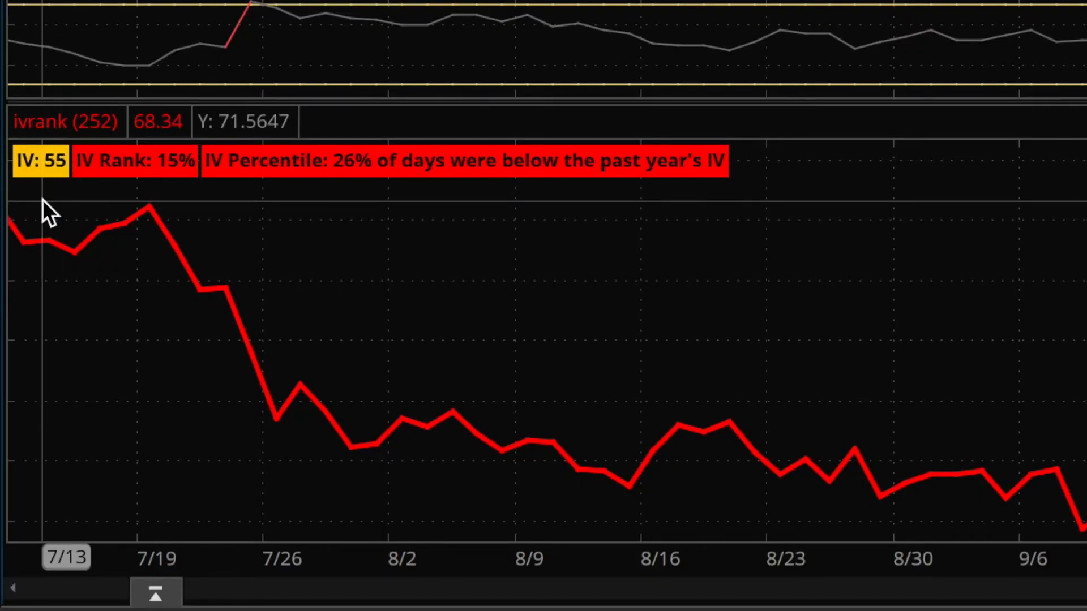
pyautogui.moveTo(253, 211)
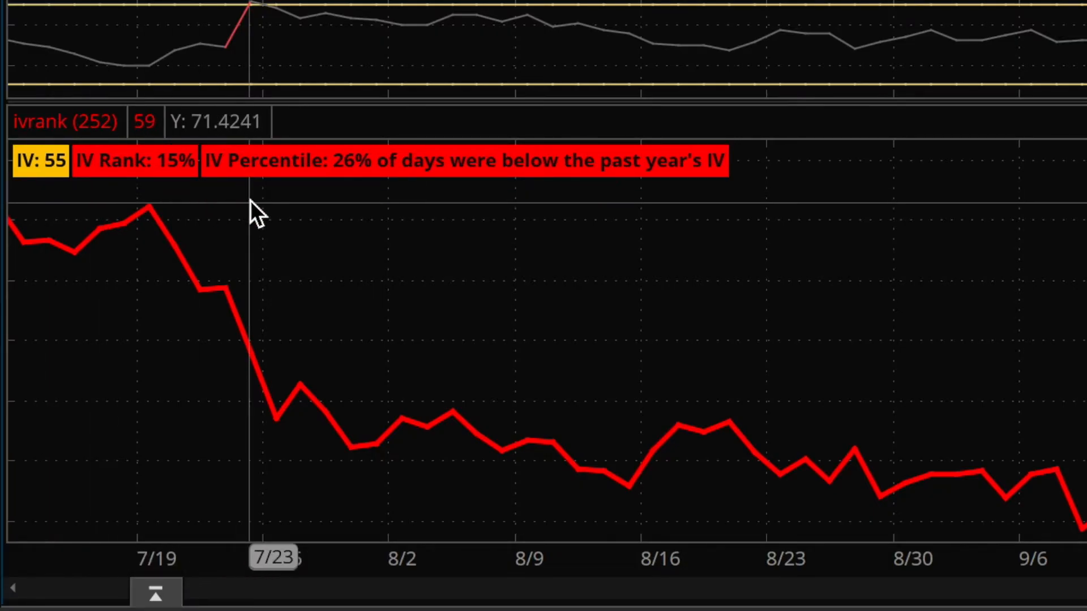
pyautogui.moveTo(337, 204)
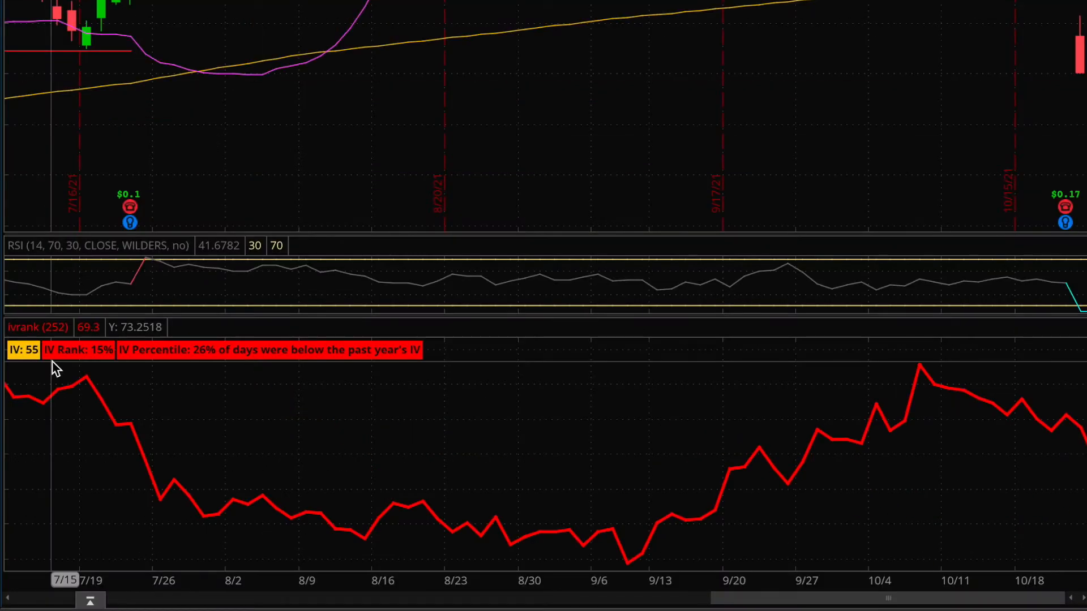
pyautogui.moveTo(816, 463)
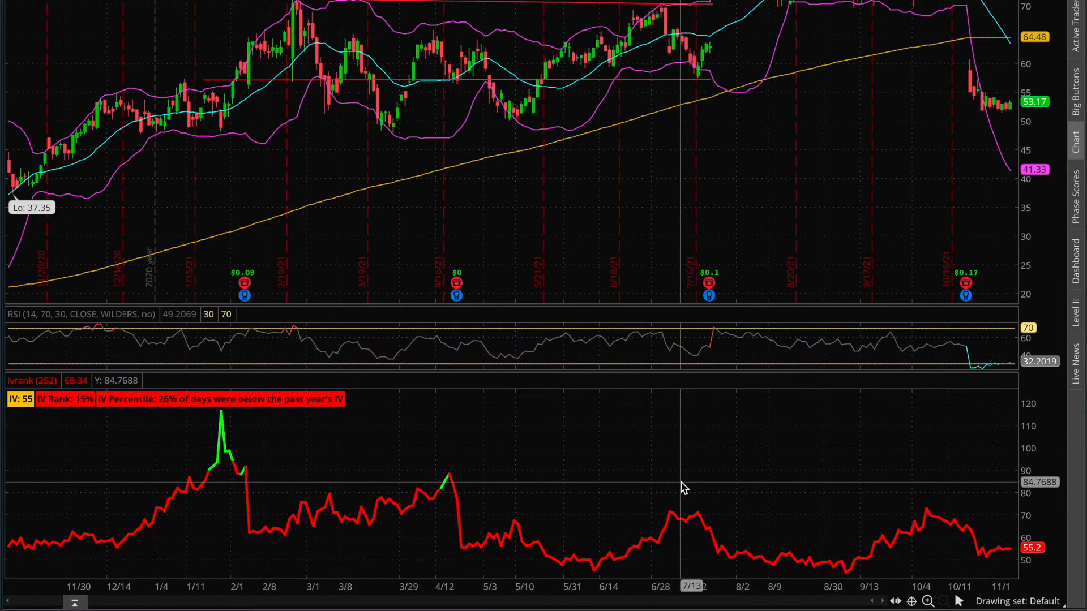
pyautogui.moveTo(804, 474)
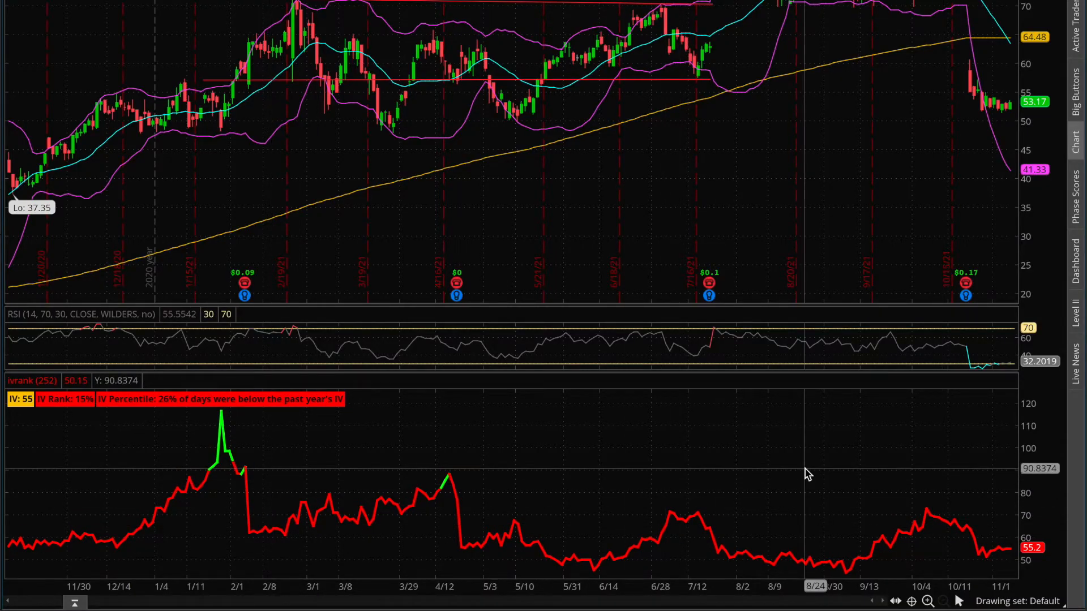
pyautogui.moveTo(291, 483)
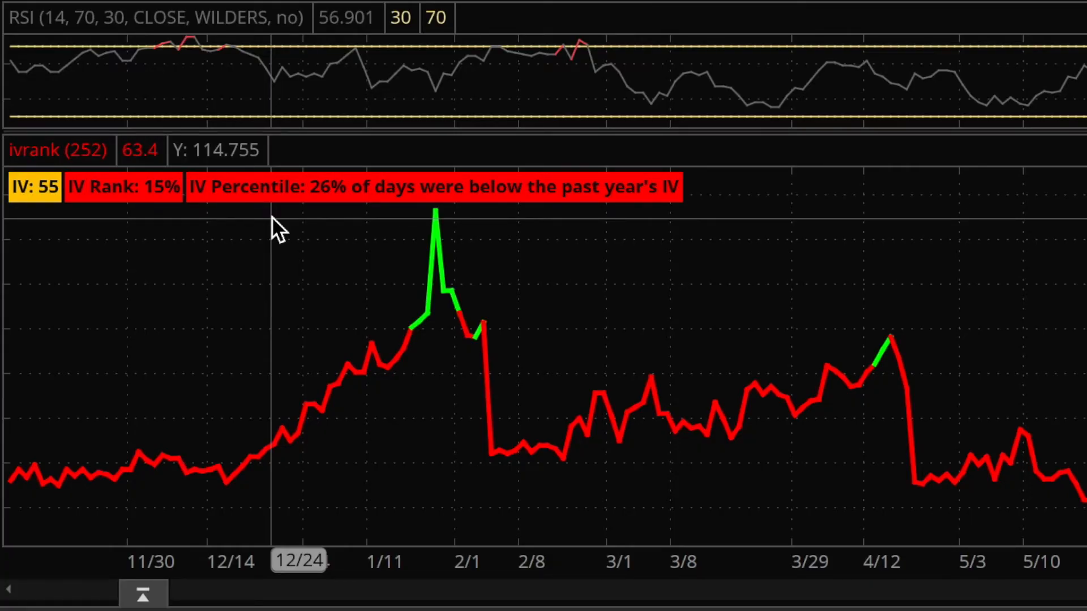
pyautogui.moveTo(655, 228)
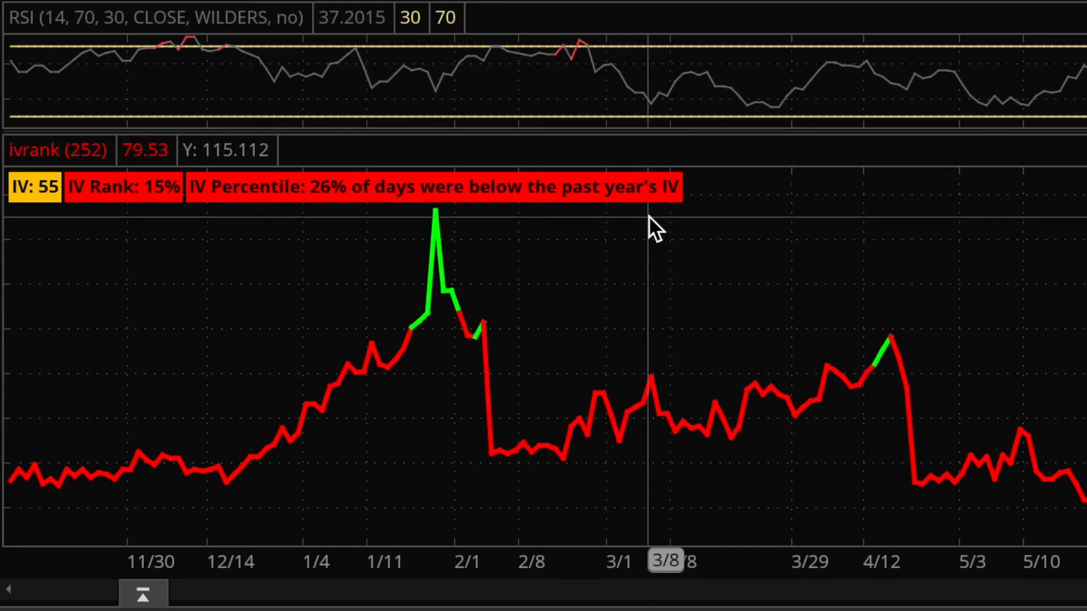
pyautogui.moveTo(340, 232)
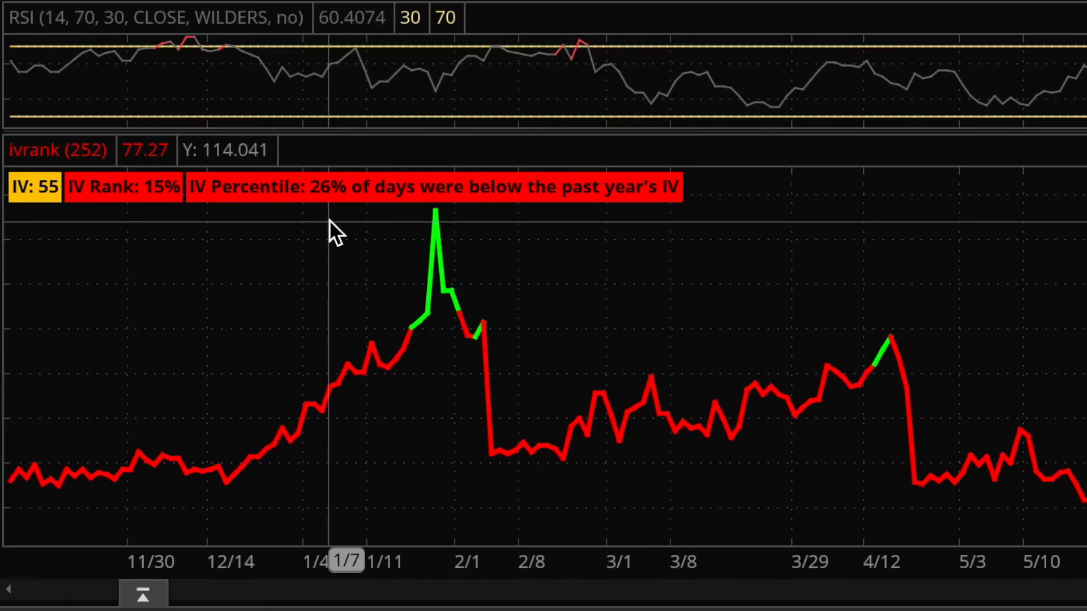
pyautogui.moveTo(318, 232)
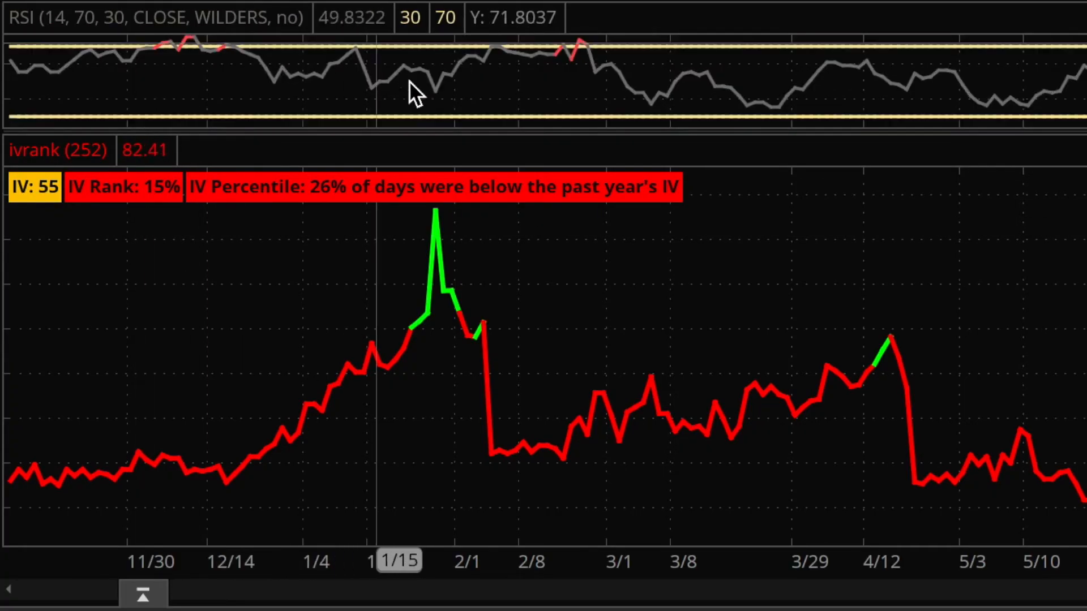
pyautogui.moveTo(211, 250)
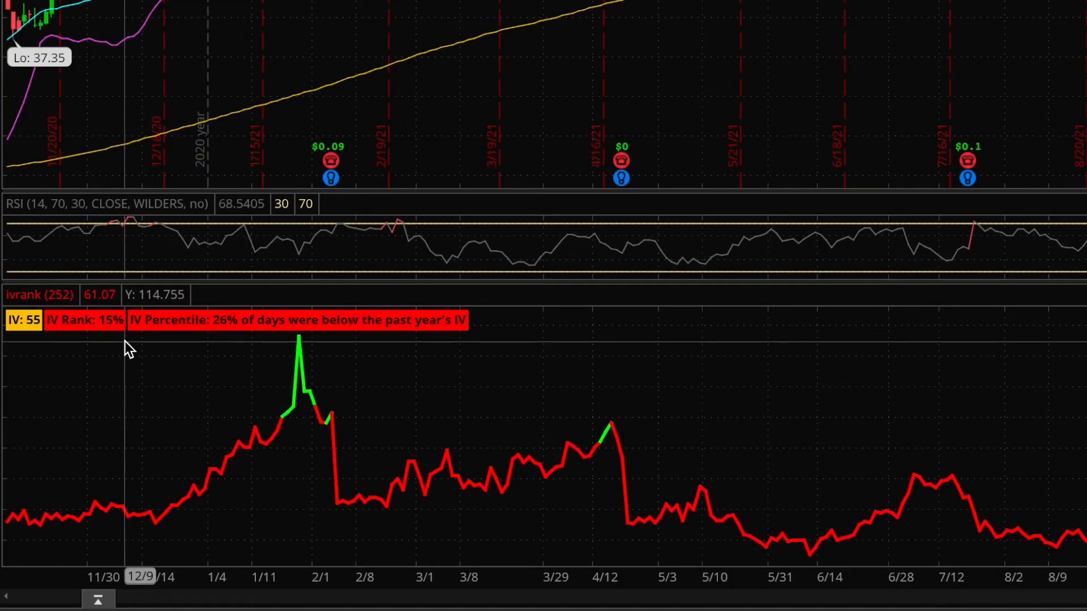
pyautogui.moveTo(707, 506)
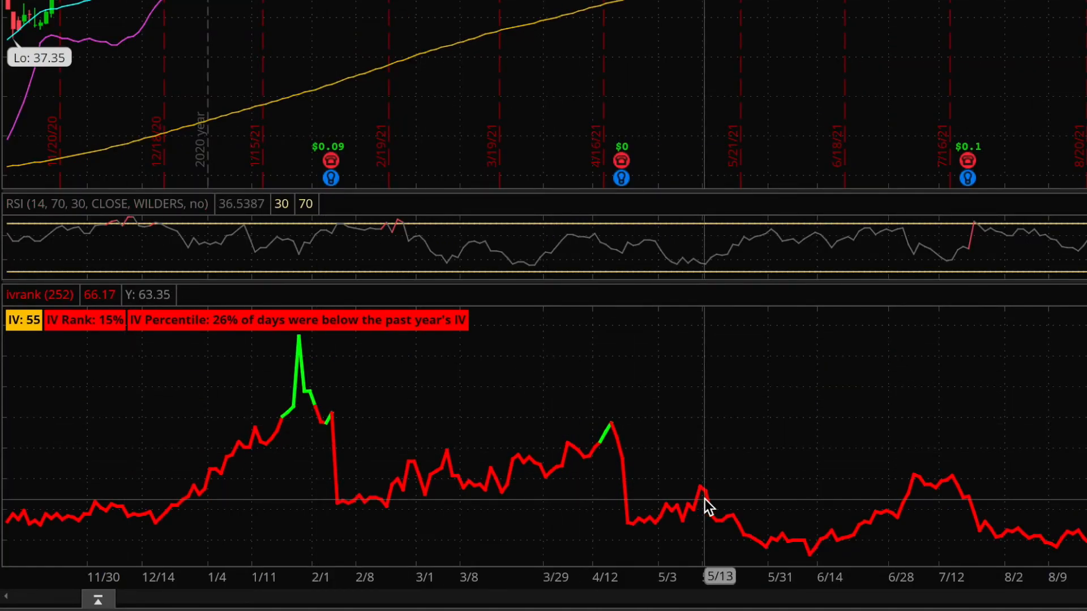
pyautogui.moveTo(707, 499); pyautogui.dragTo(623, 472)
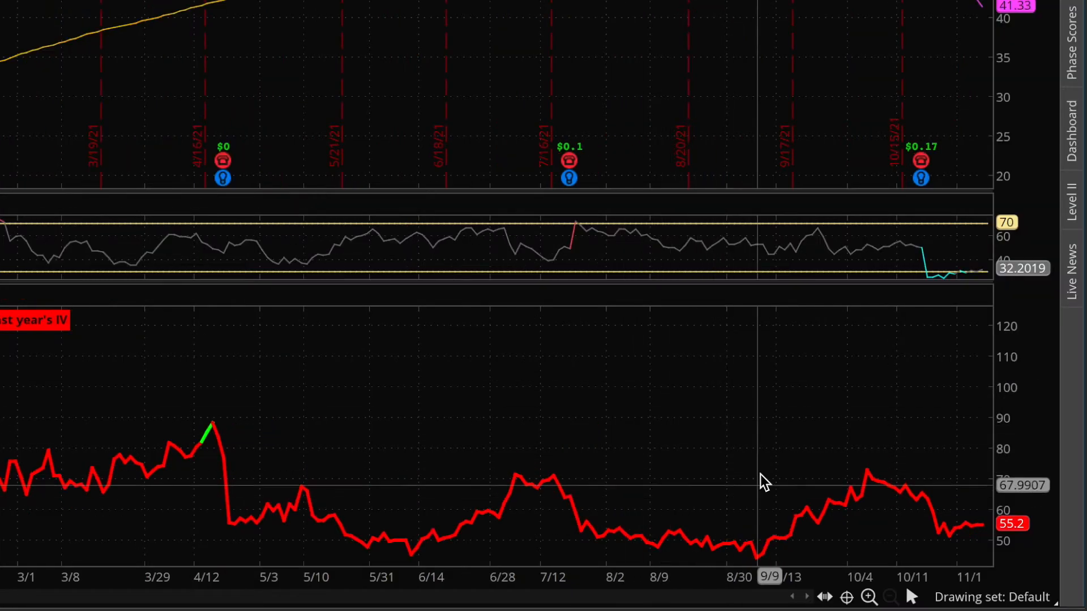
pyautogui.moveTo(942, 489)
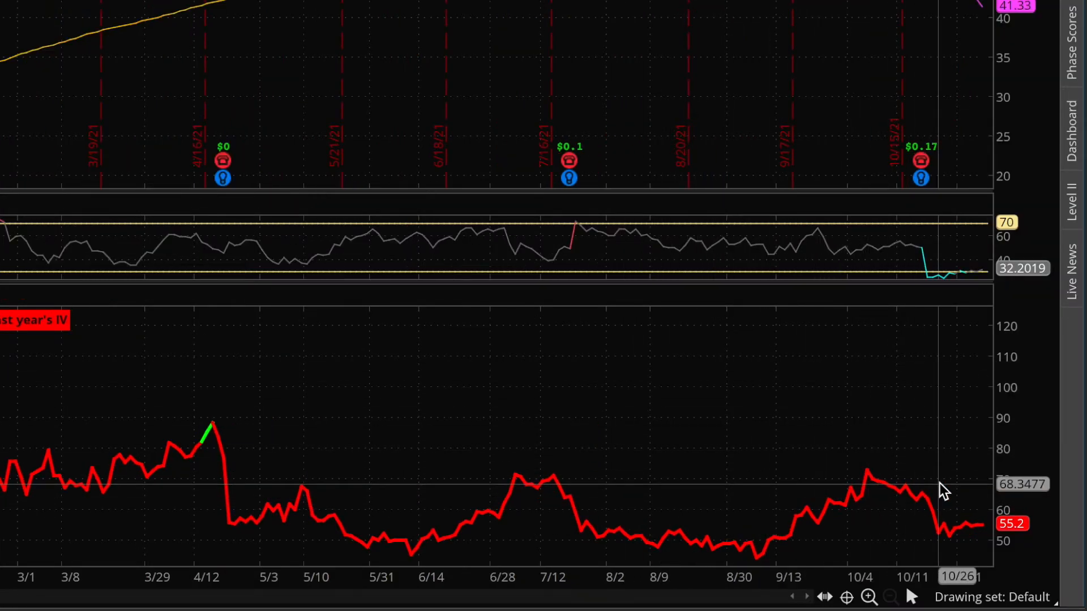
pyautogui.moveTo(447, 516)
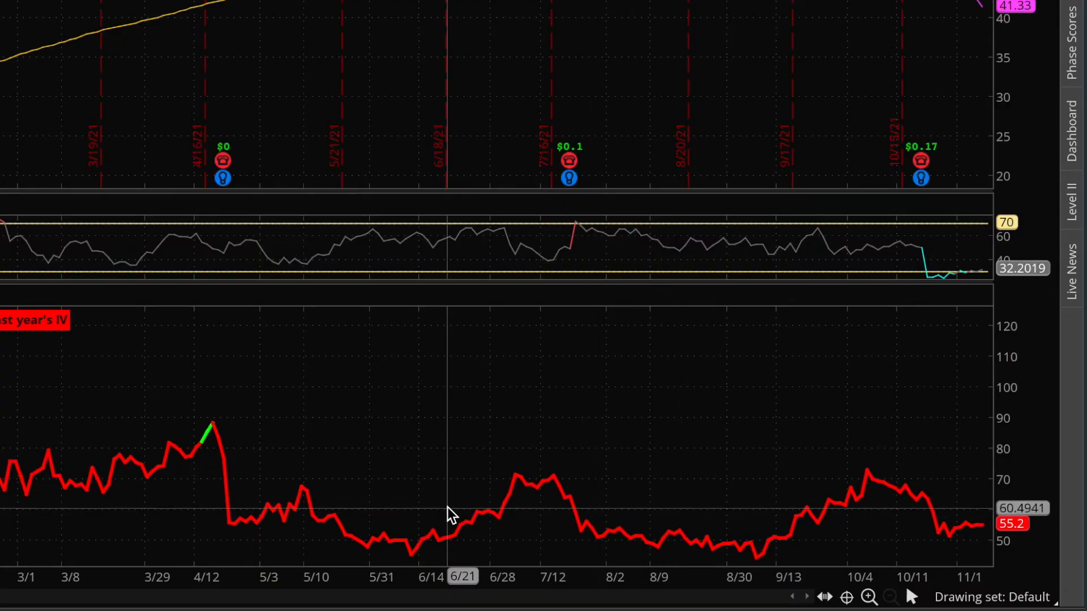
pyautogui.moveTo(693, 550)
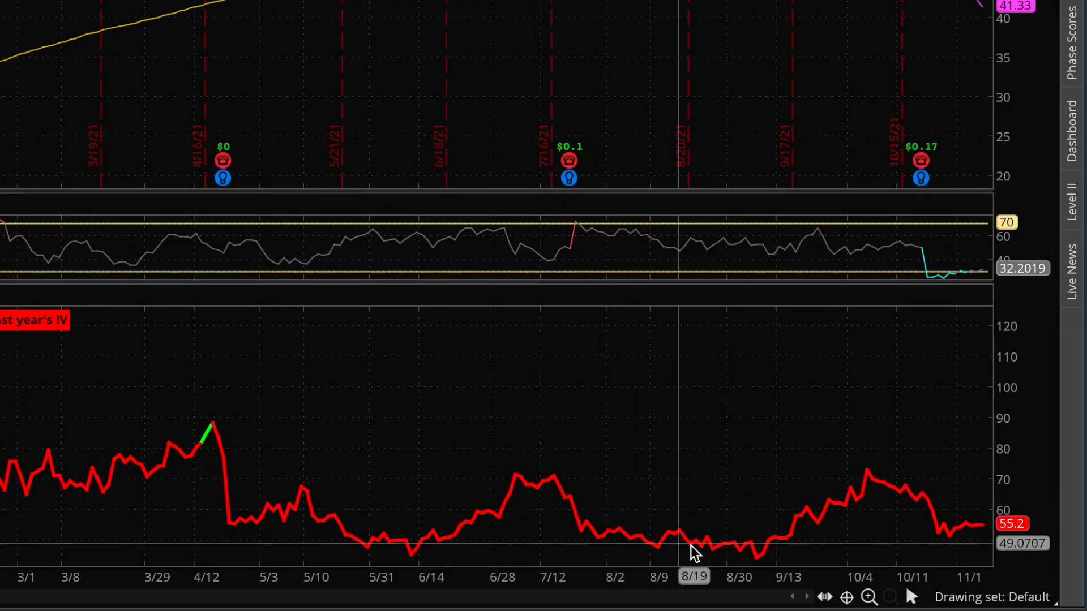
pyautogui.moveTo(863, 478)
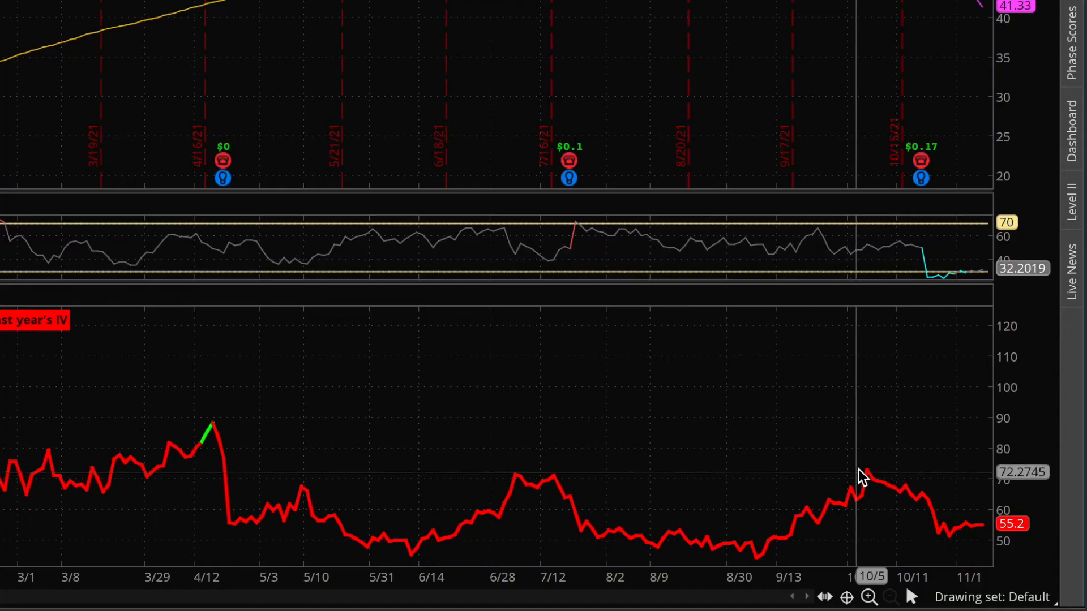
pyautogui.moveTo(862, 476)
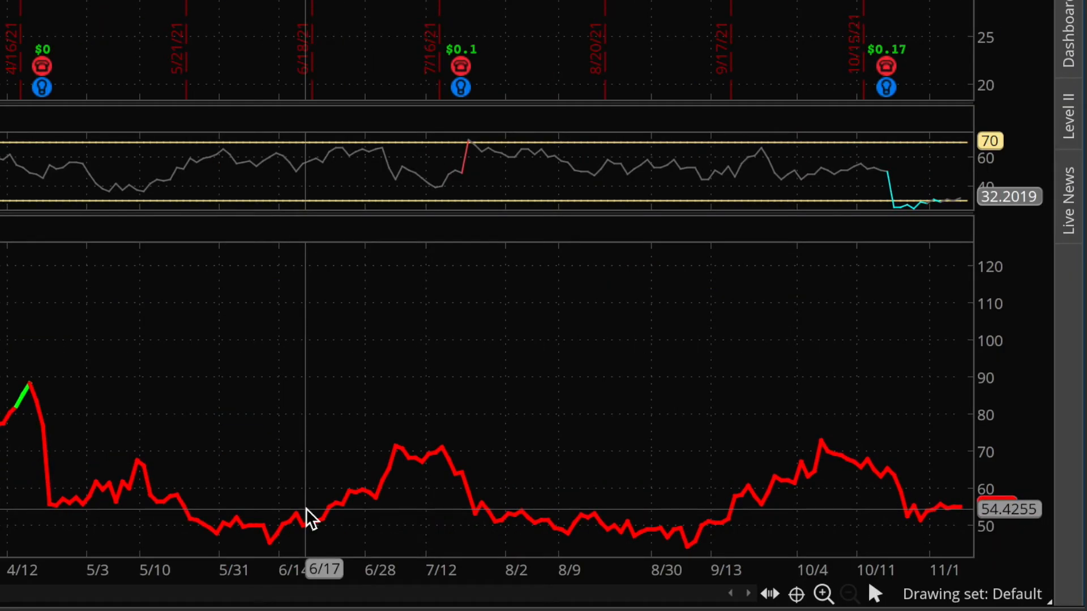
pyautogui.moveTo(614, 559)
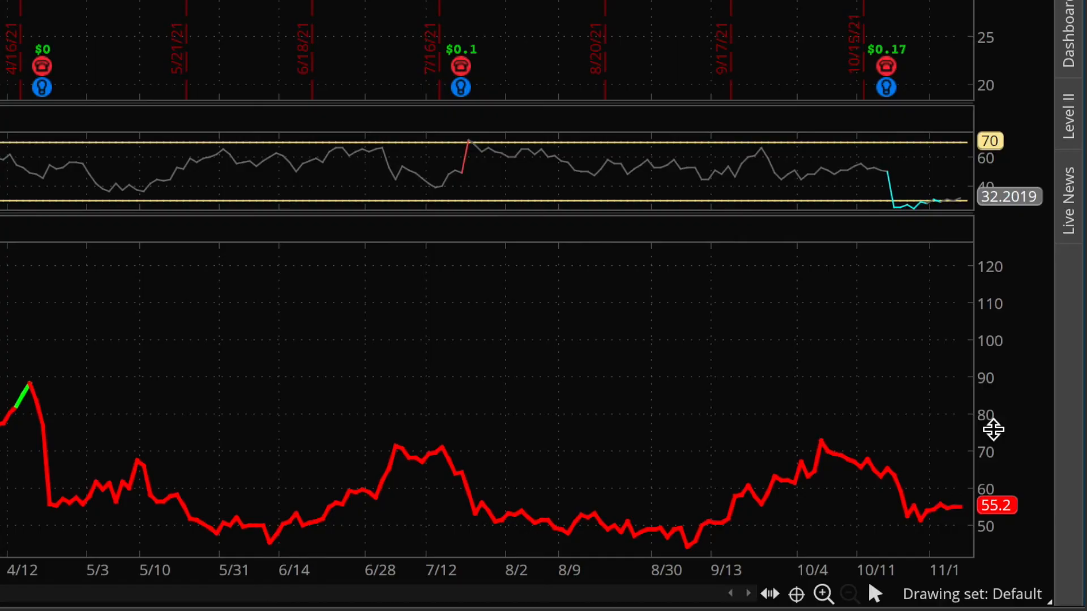
pyautogui.moveTo(828, 454)
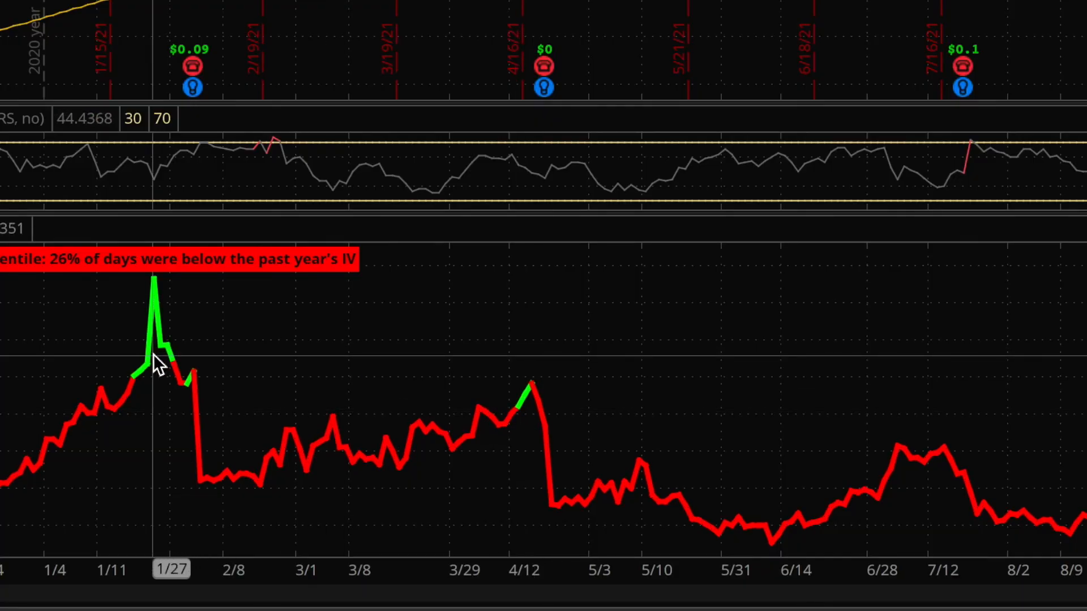
pyautogui.moveTo(530, 391)
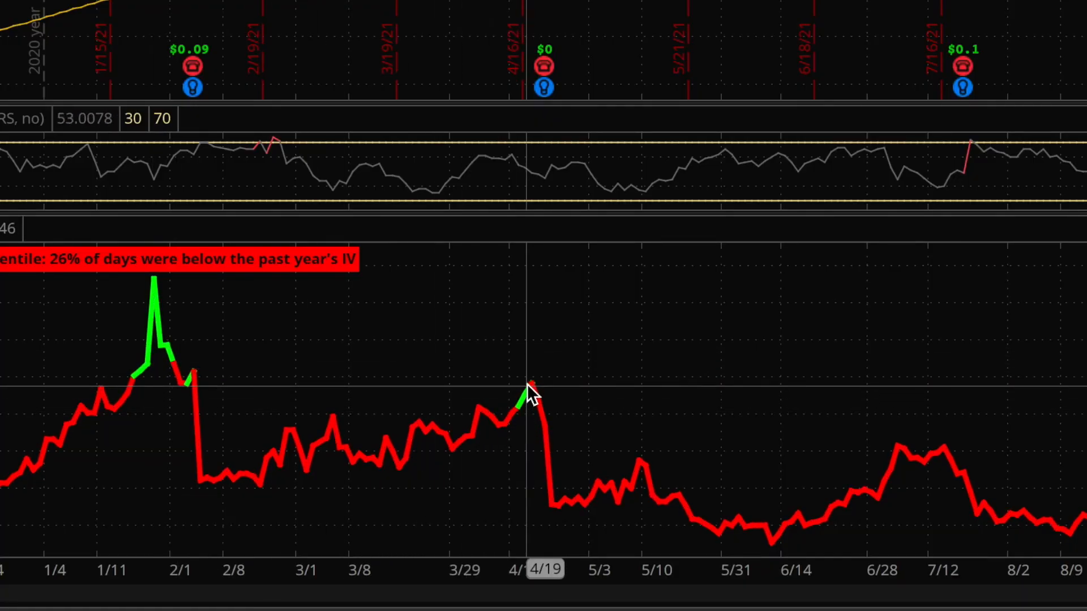
pyautogui.moveTo(530, 405)
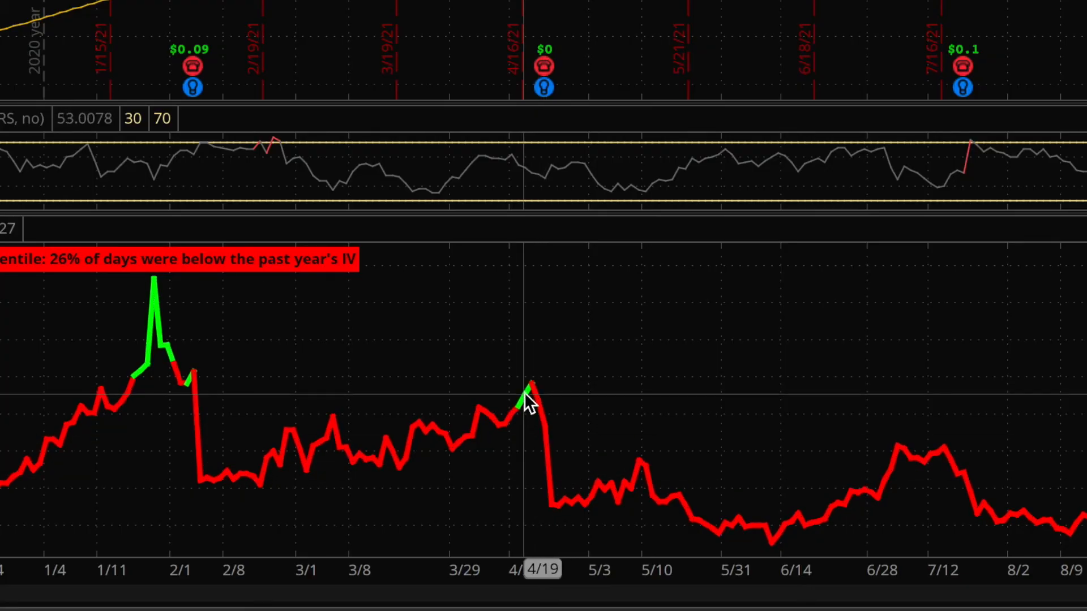
pyautogui.moveTo(555, 504)
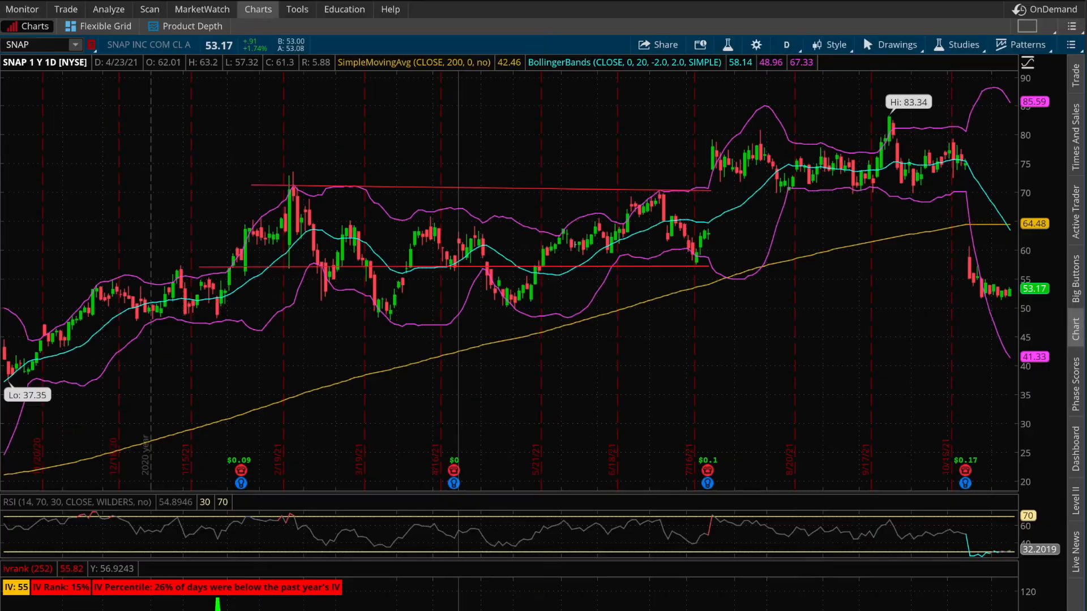
# Step: Bring back the Stock Hacker filters, including IV_Percentile between 30 and 100
pyautogui.click(148, 9)
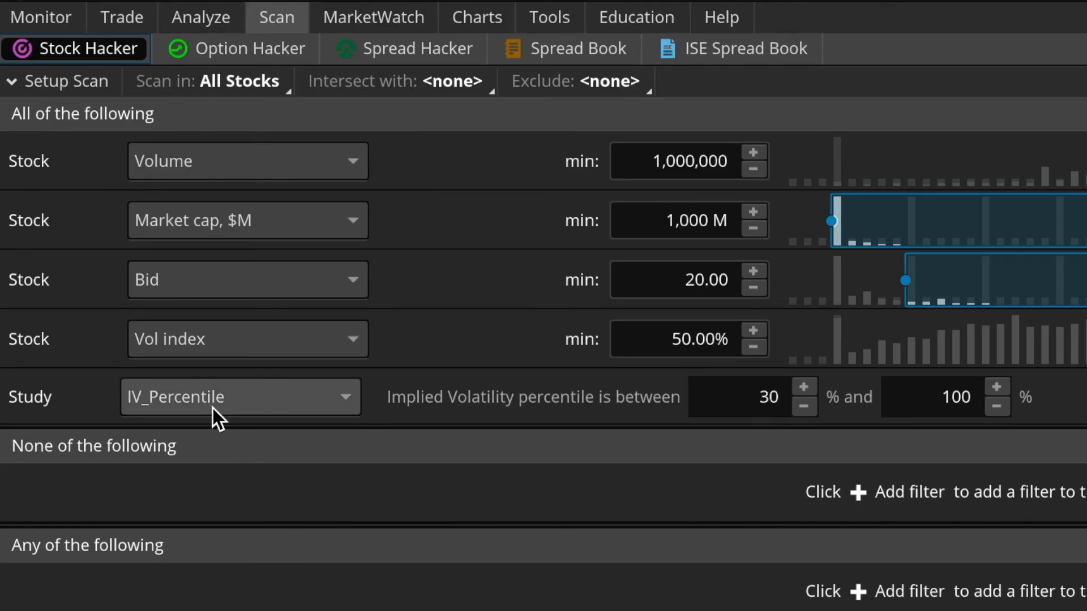
pyautogui.moveTo(502, 412)
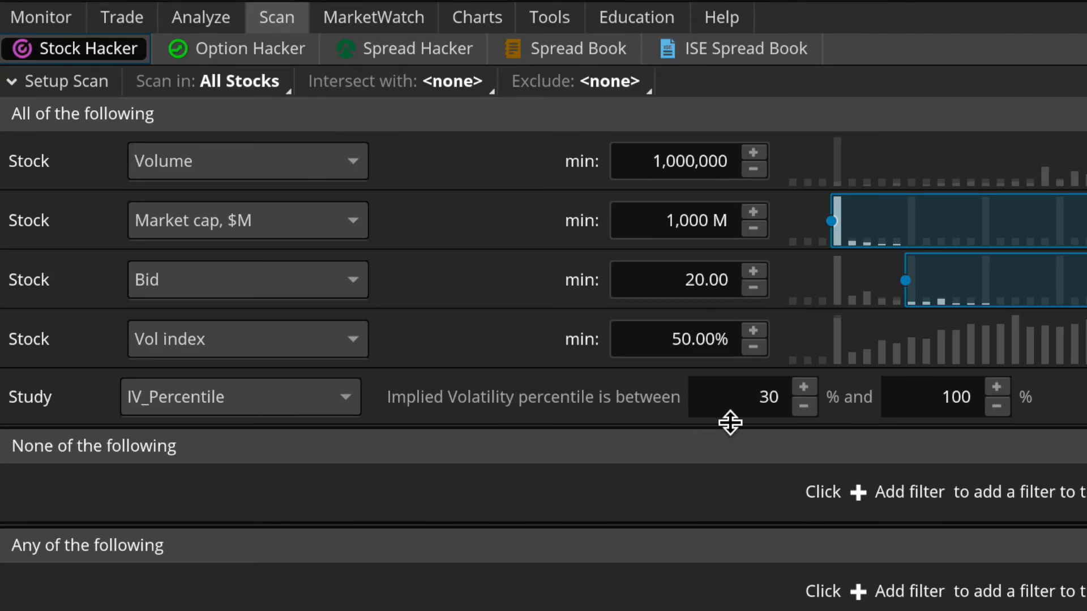
pyautogui.moveTo(923, 429)
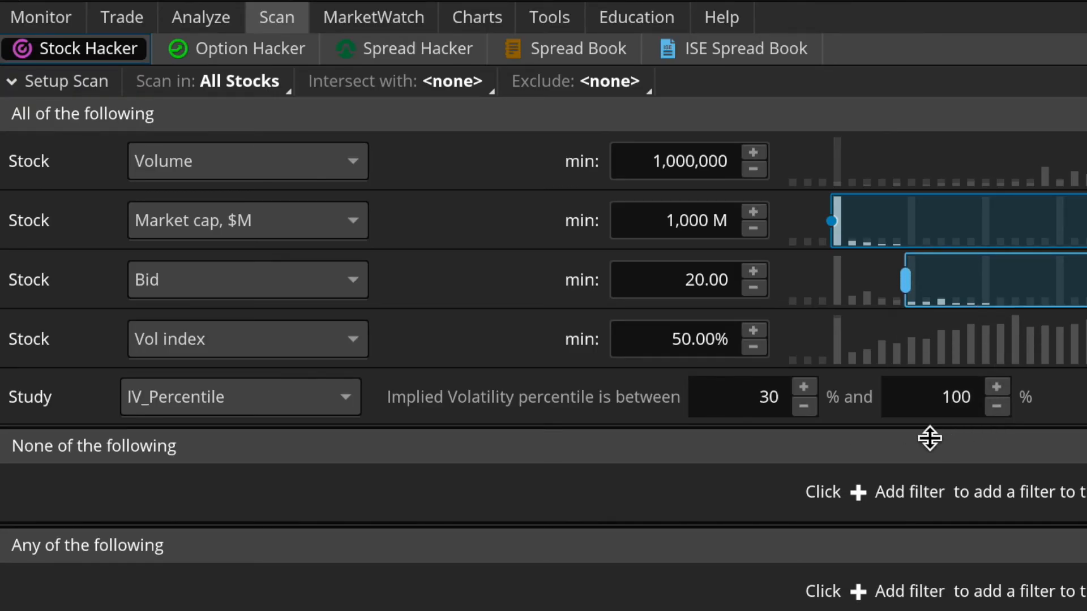
pyautogui.moveTo(949, 436)
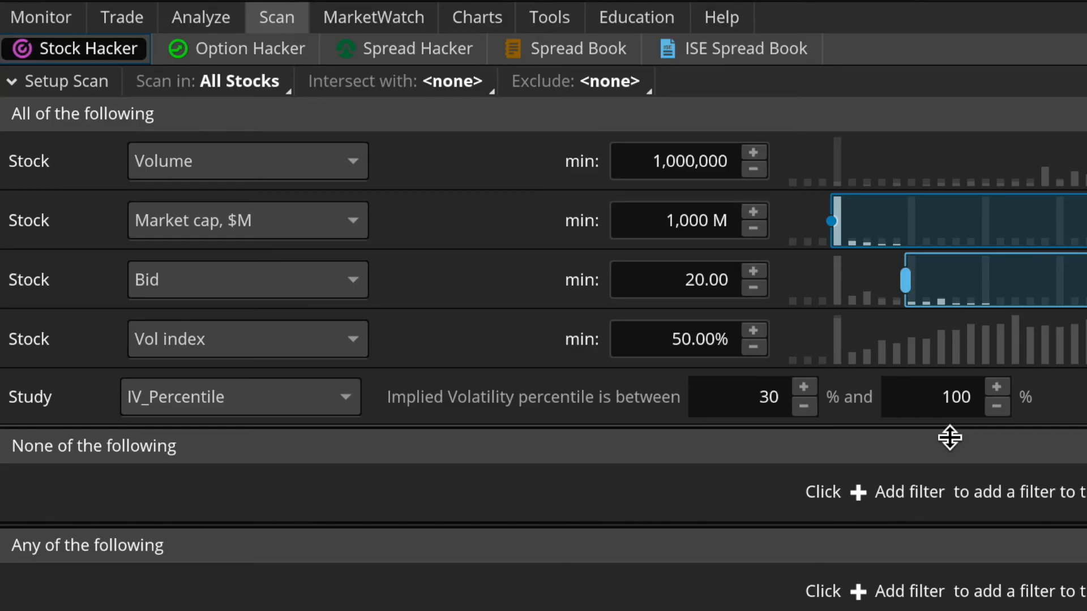
pyautogui.moveTo(840, 420)
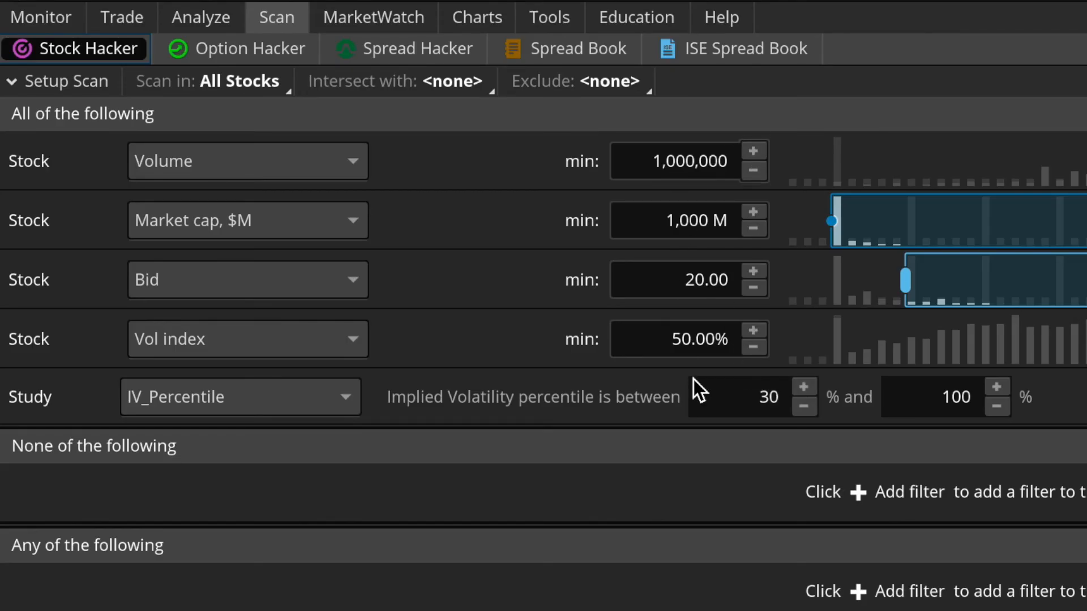
# Step: Run the Stock Hacker scan to list the 113 matching stocks
pyautogui.click(1046, 225)
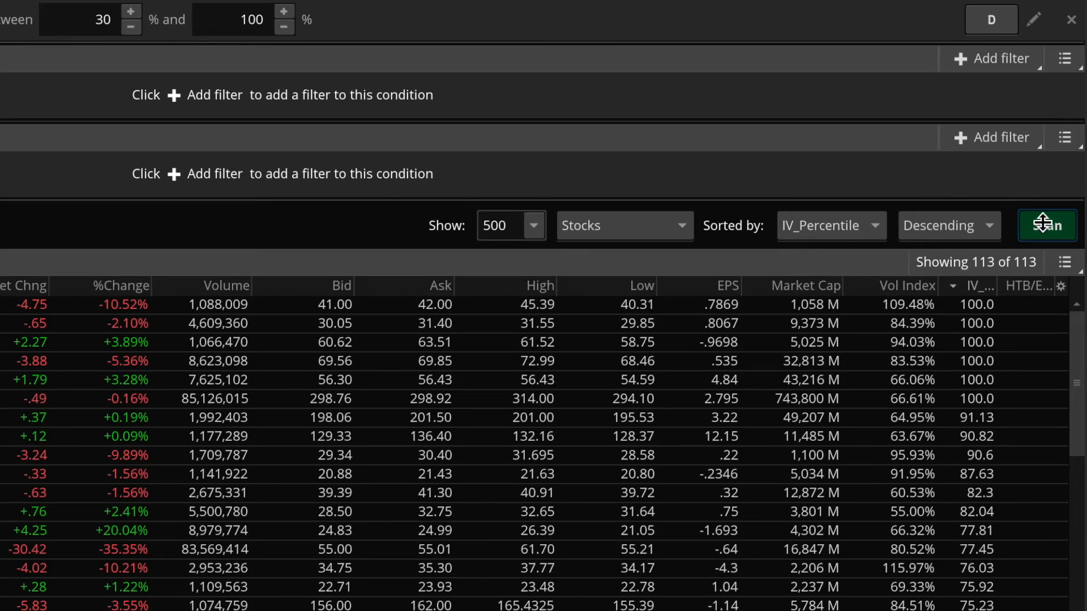
pyautogui.click(1046, 225)
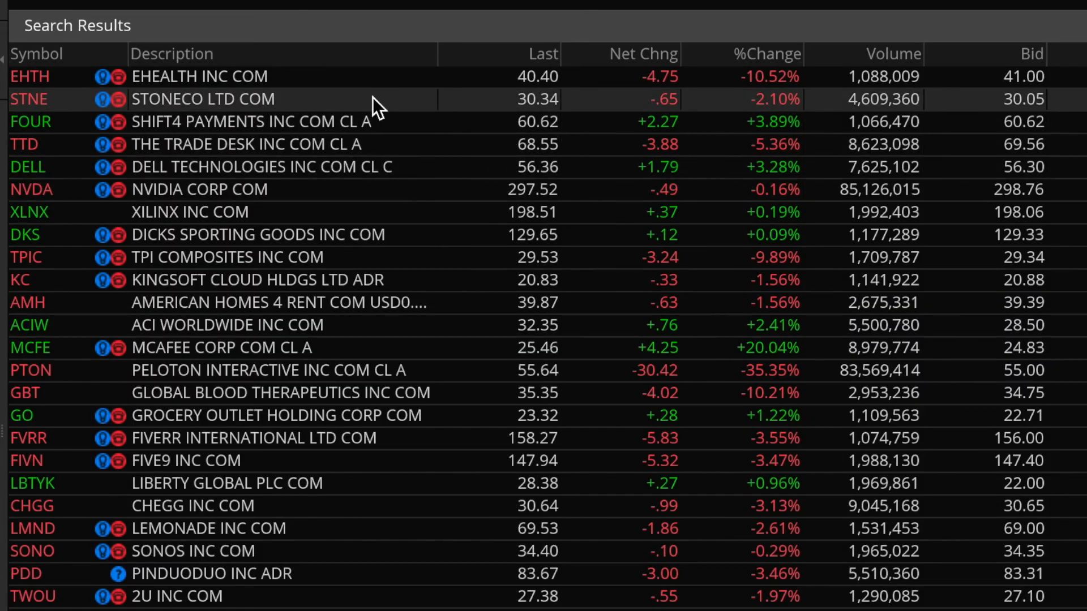
pyautogui.click(201, 77)
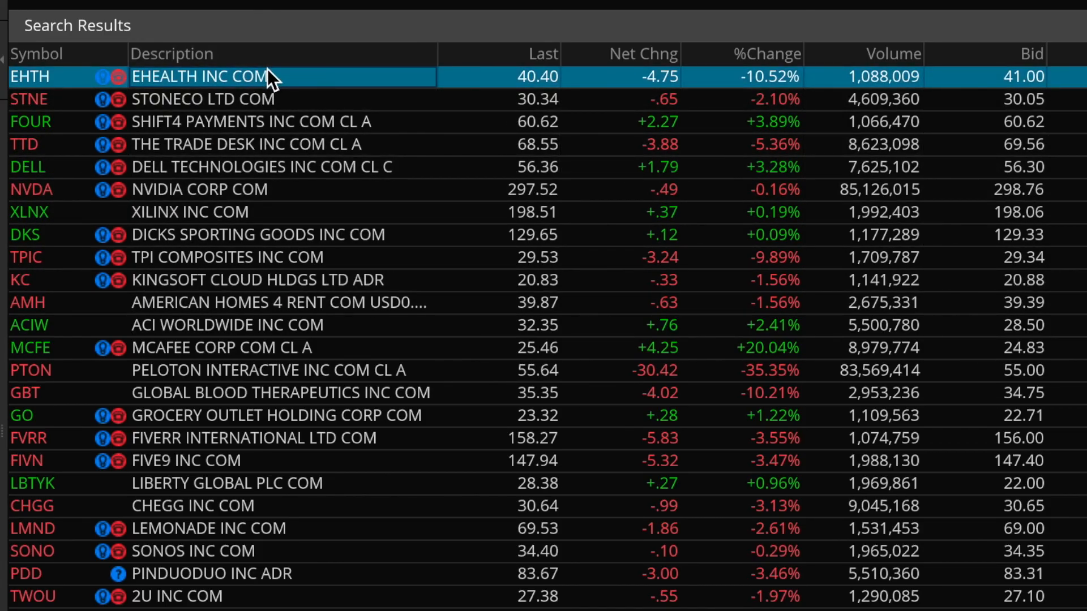
pyautogui.click(277, 167)
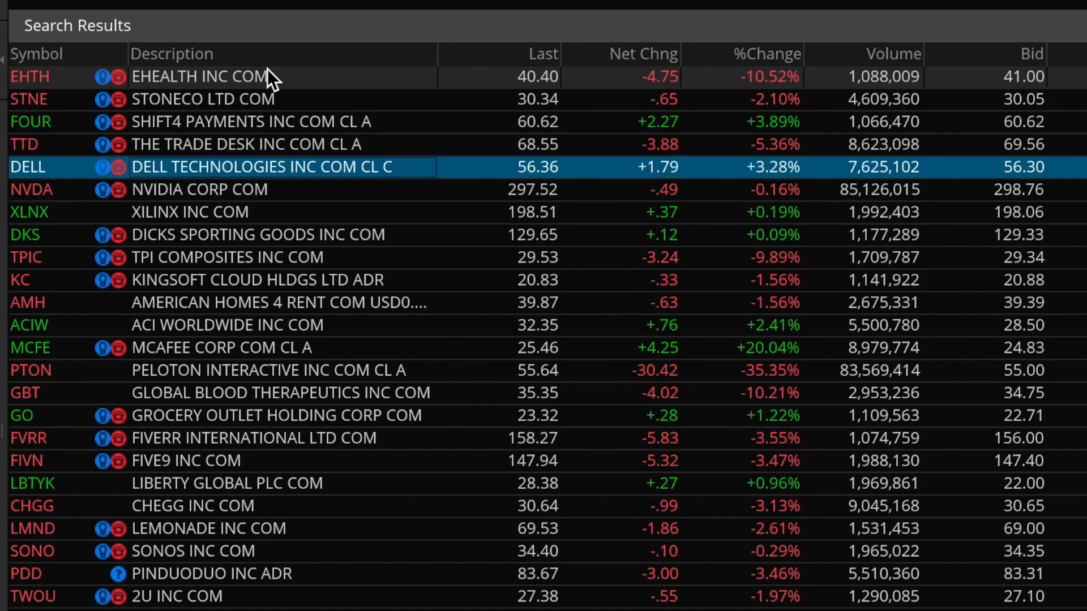
pyautogui.click(208, 212)
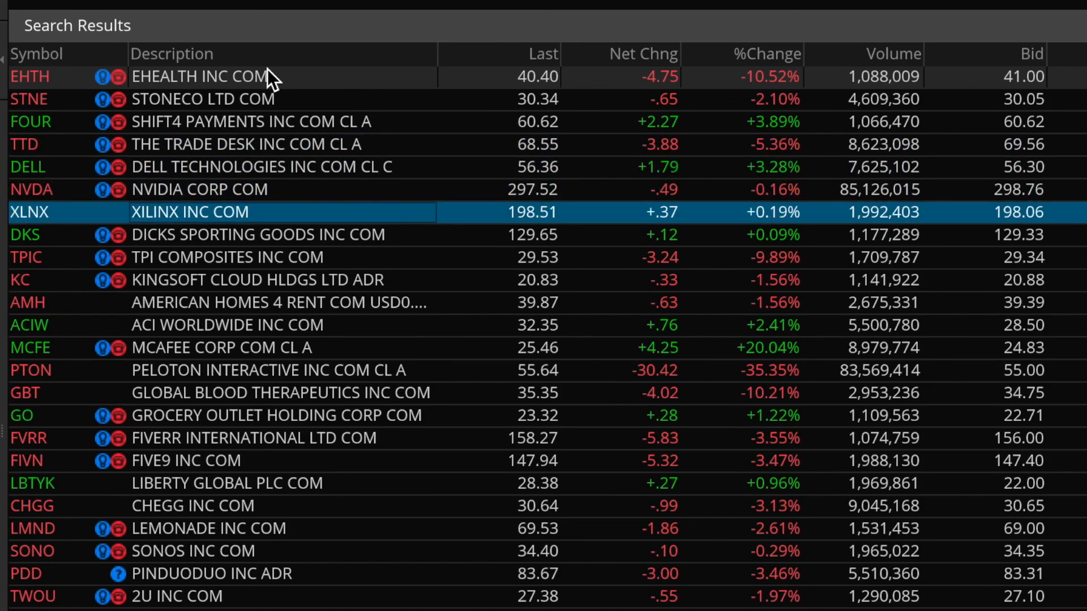